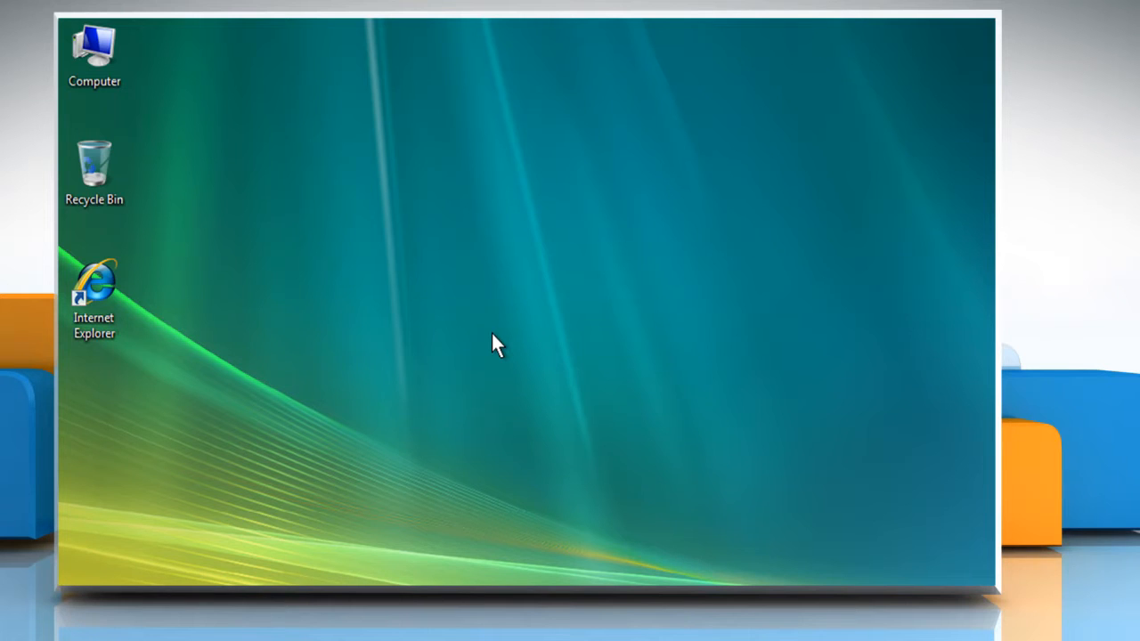
mouse_move(426, 284)
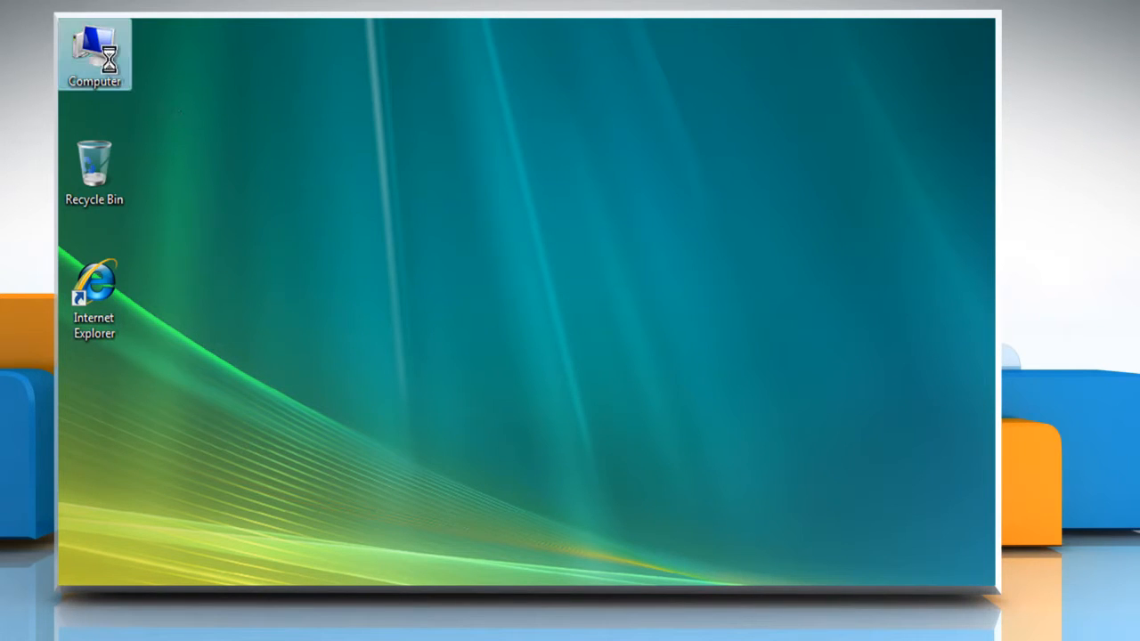
- View the computer's basic system information from the Computer item, then close it
right_click(93, 54)
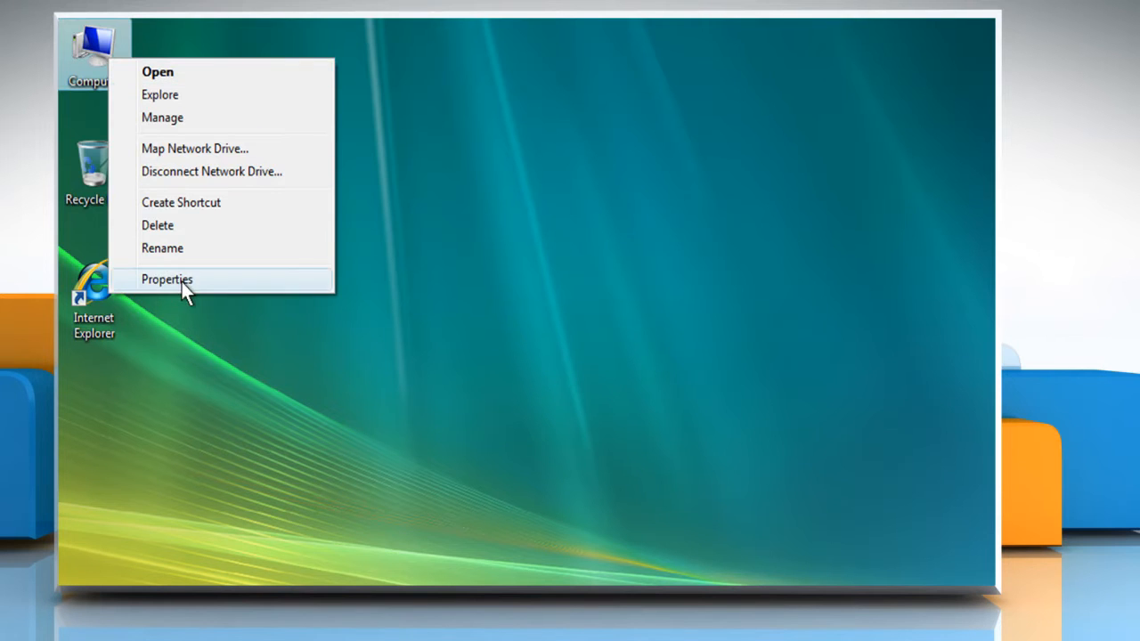
left_click(166, 278)
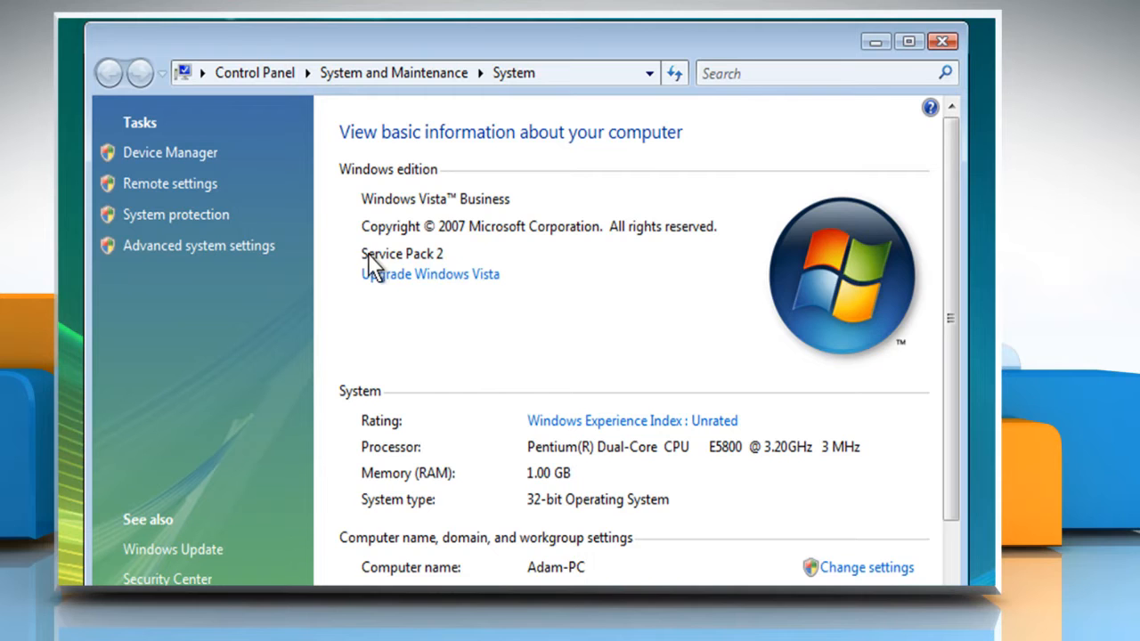
mouse_move(543, 267)
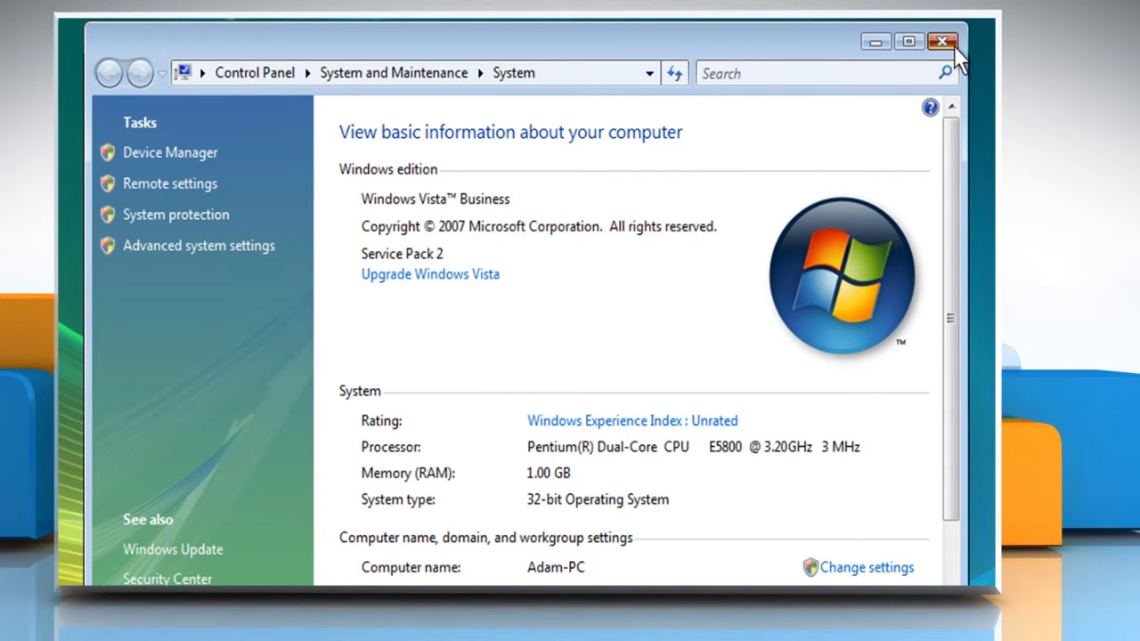
left_click(942, 42)
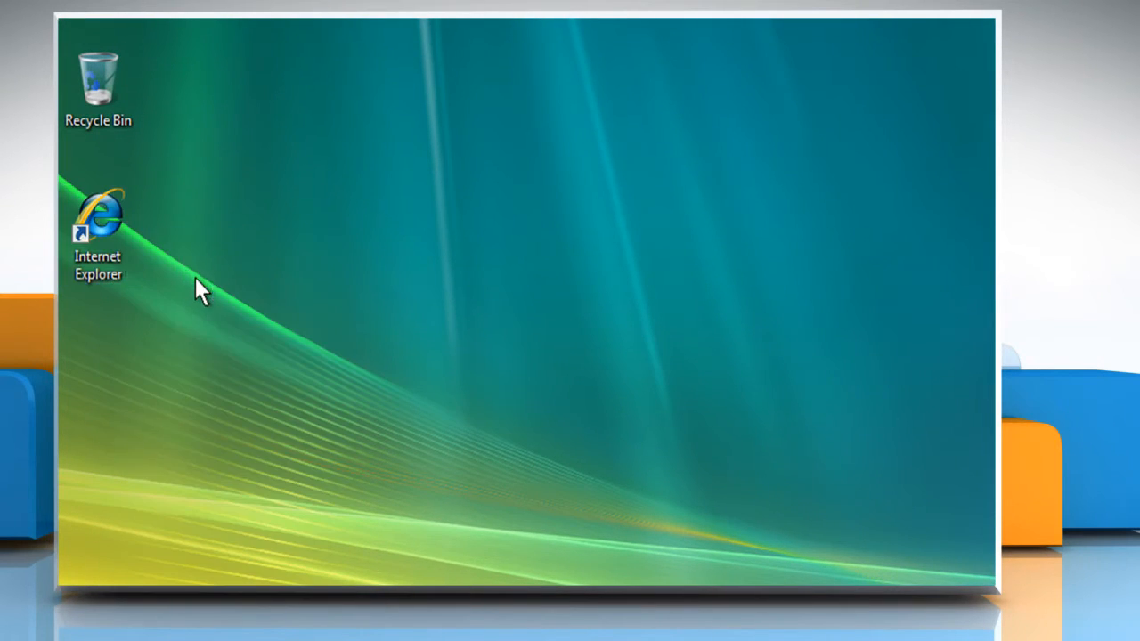
- Search download.microsoft.com for 'service pack 2' and open the Vista Service Pack 2 (KB948465) page
double_click(98, 222)
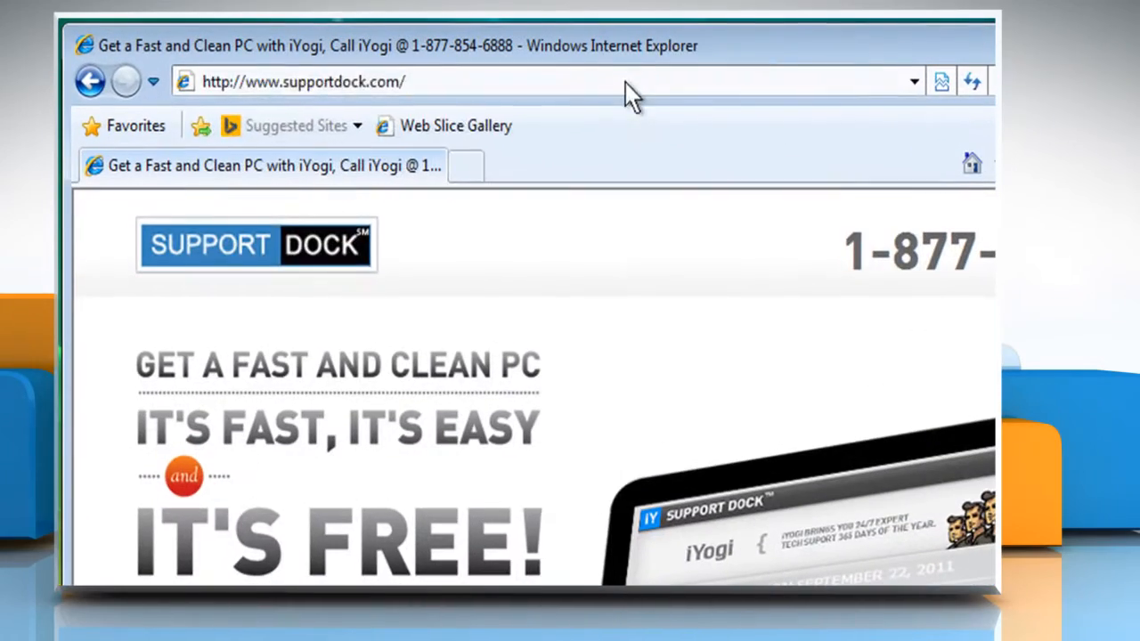
type("download.micro")
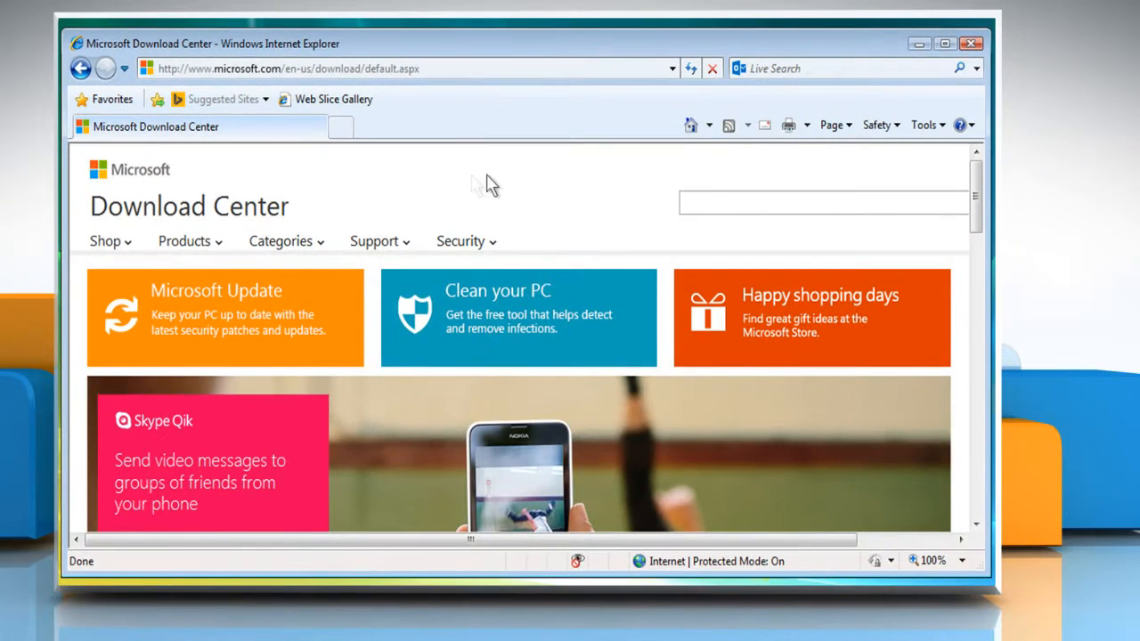
type("service pack 2 for windows vis")
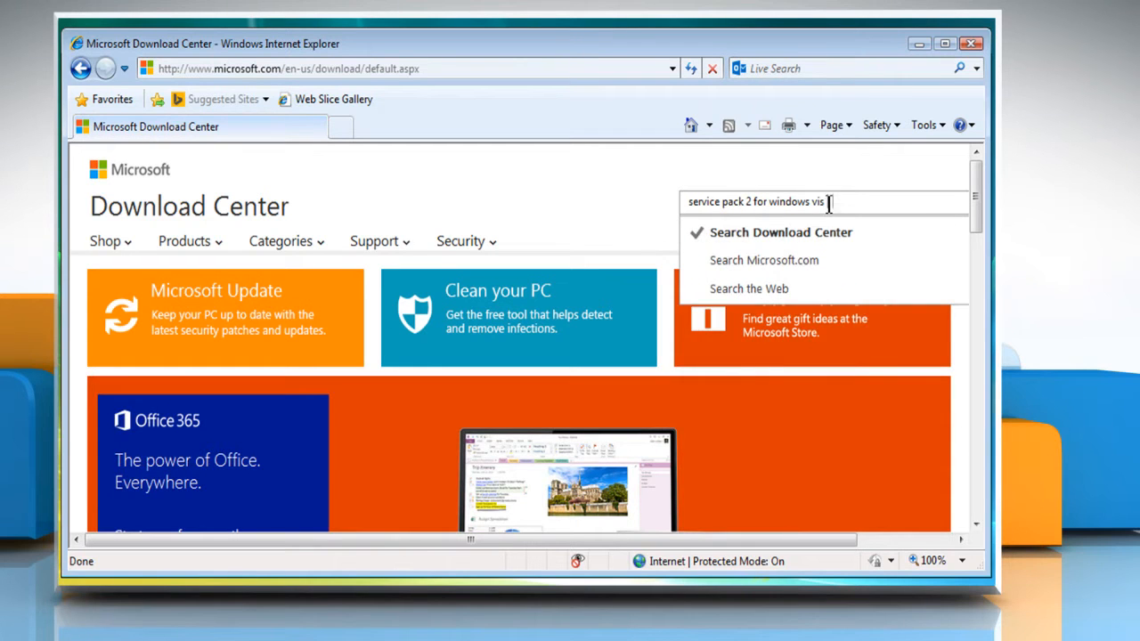
left_click(762, 260)
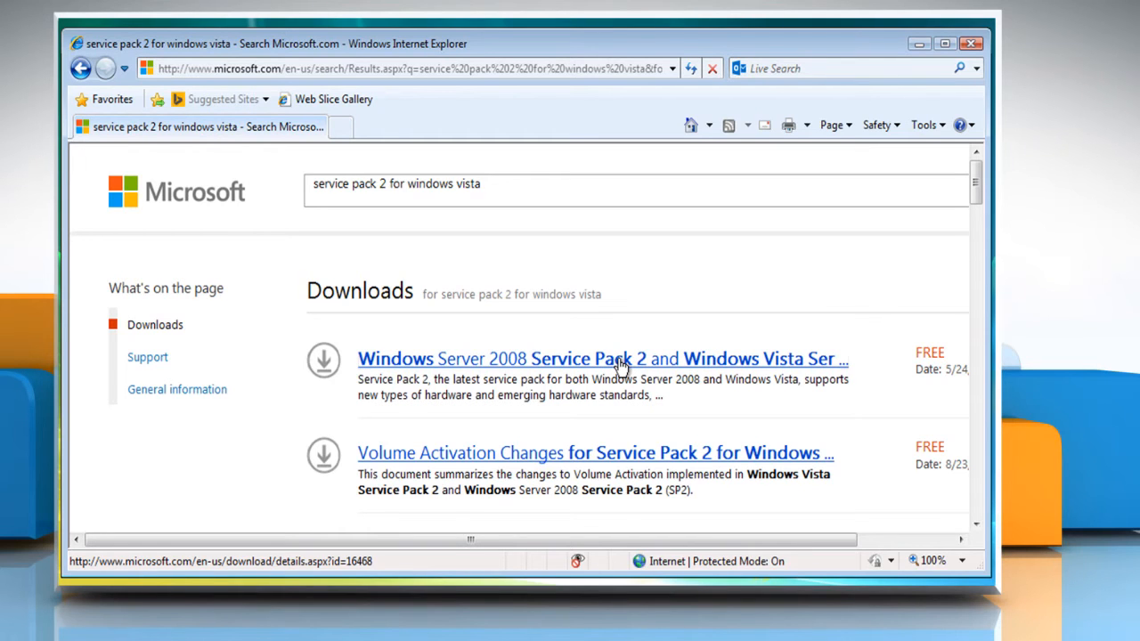
left_click(602, 358)
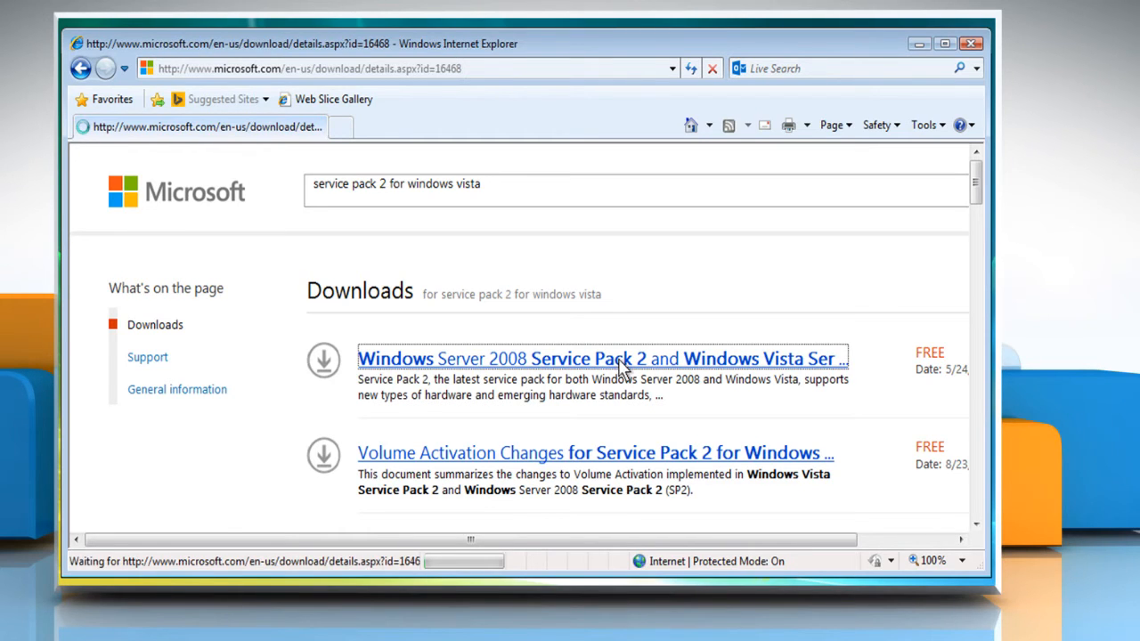
left_click(602, 358)
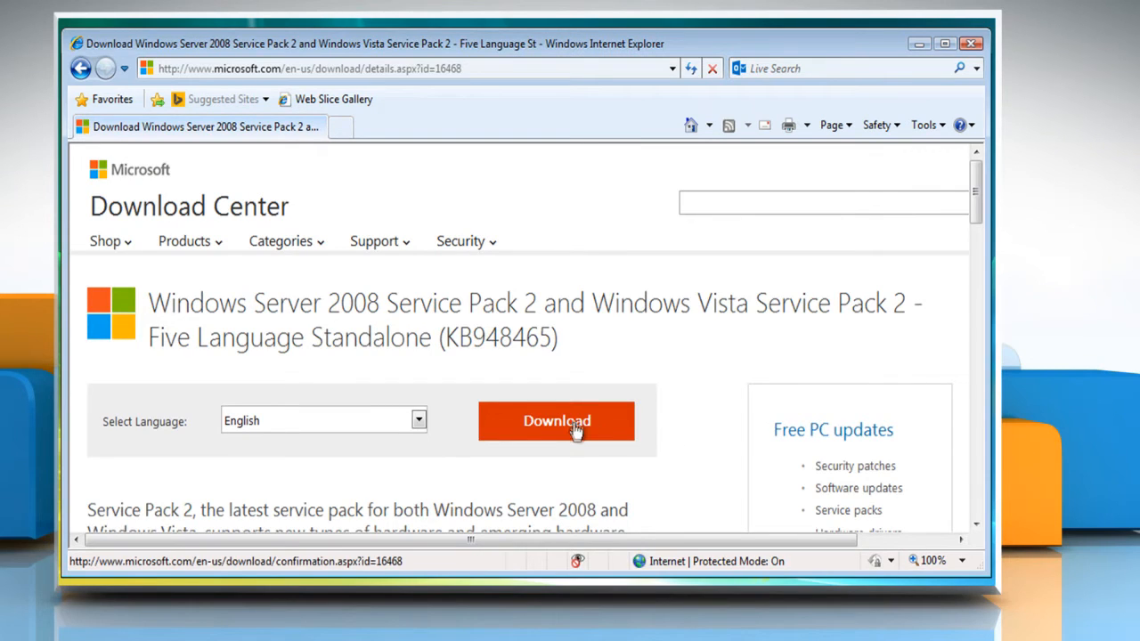
- Save Windows6.0-KB948465-X86.exe to the Desktop, then close Internet Explorer
left_click(555, 420)
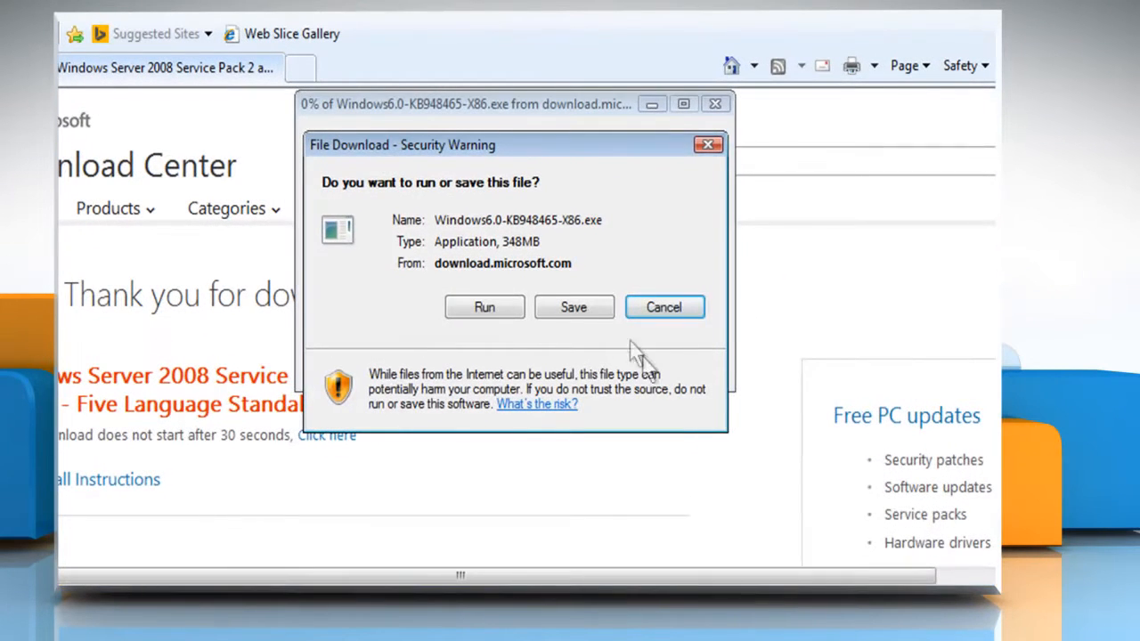
left_click(574, 307)
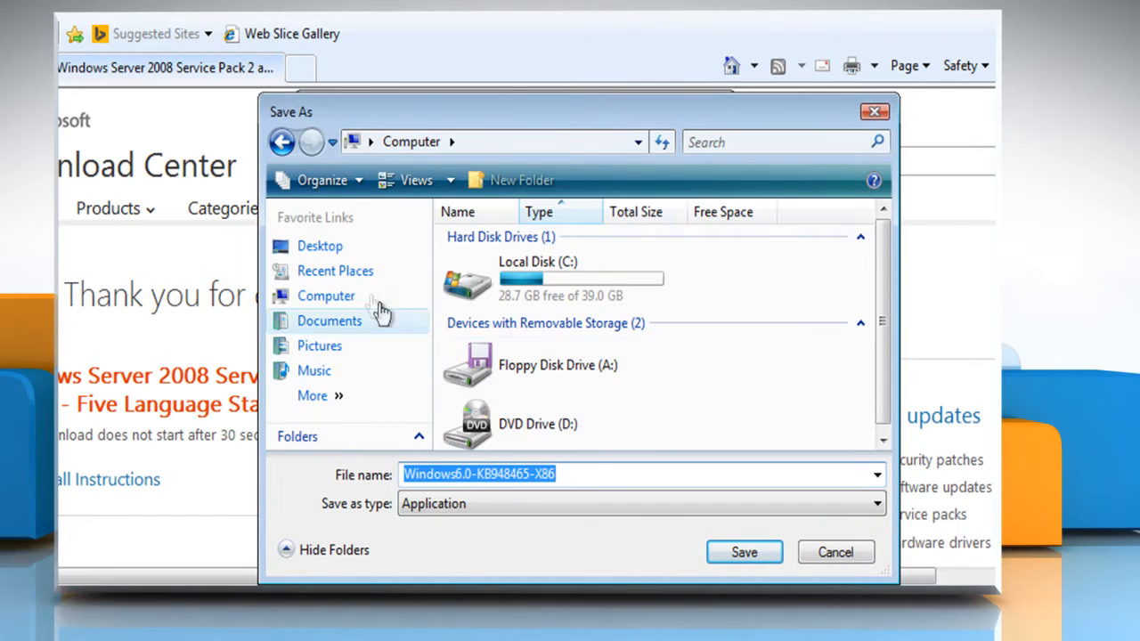
left_click(320, 245)
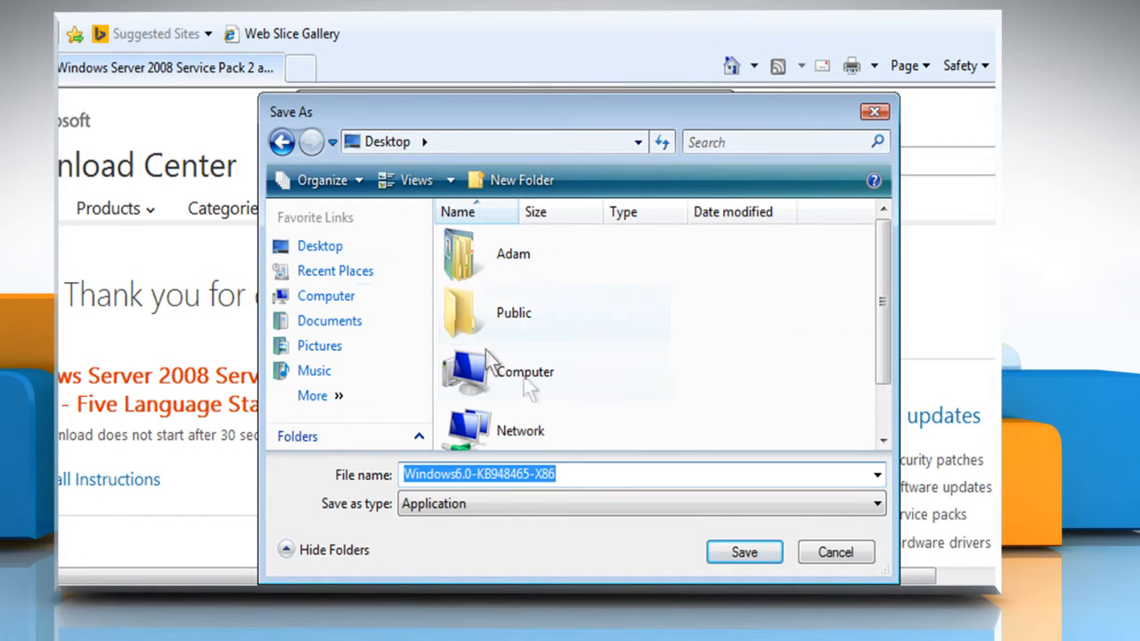
left_click(743, 552)
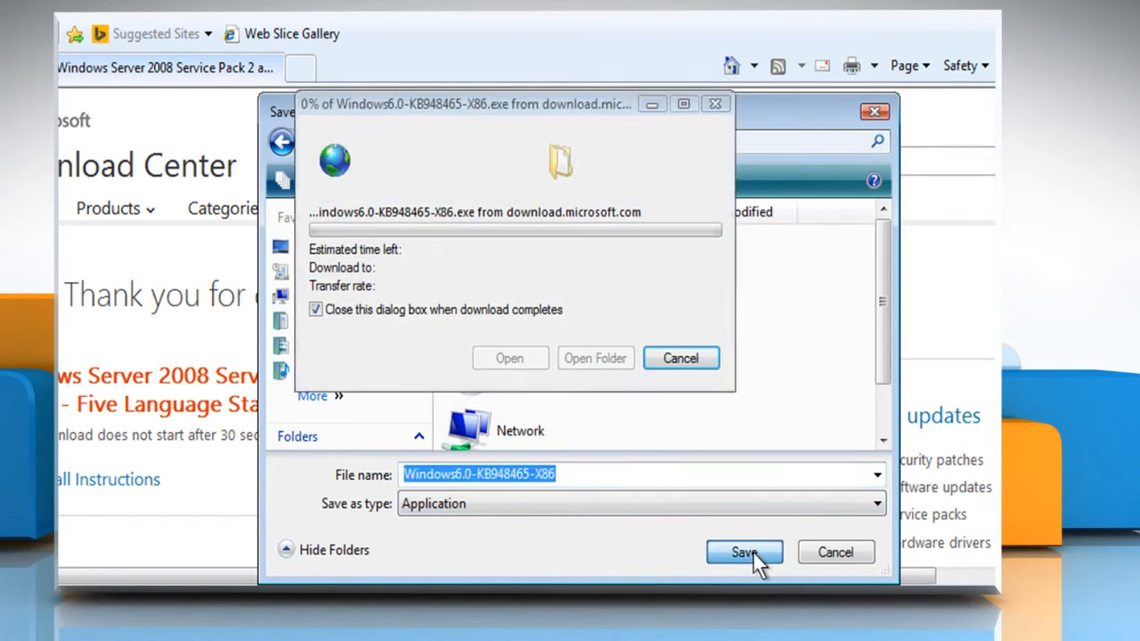
left_click(743, 552)
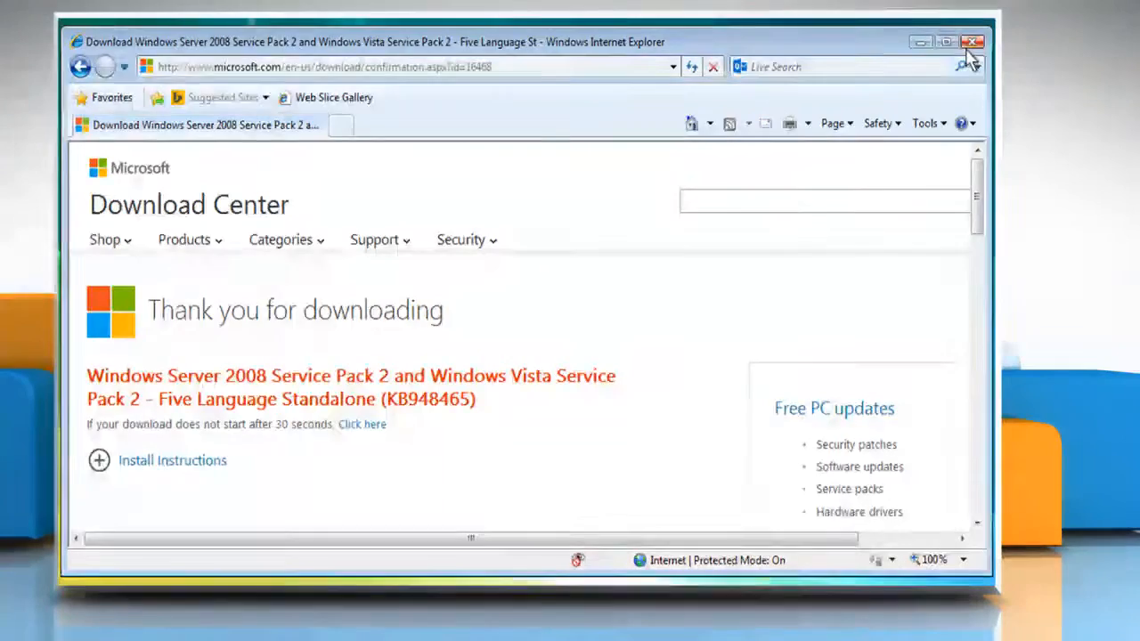
left_click(972, 41)
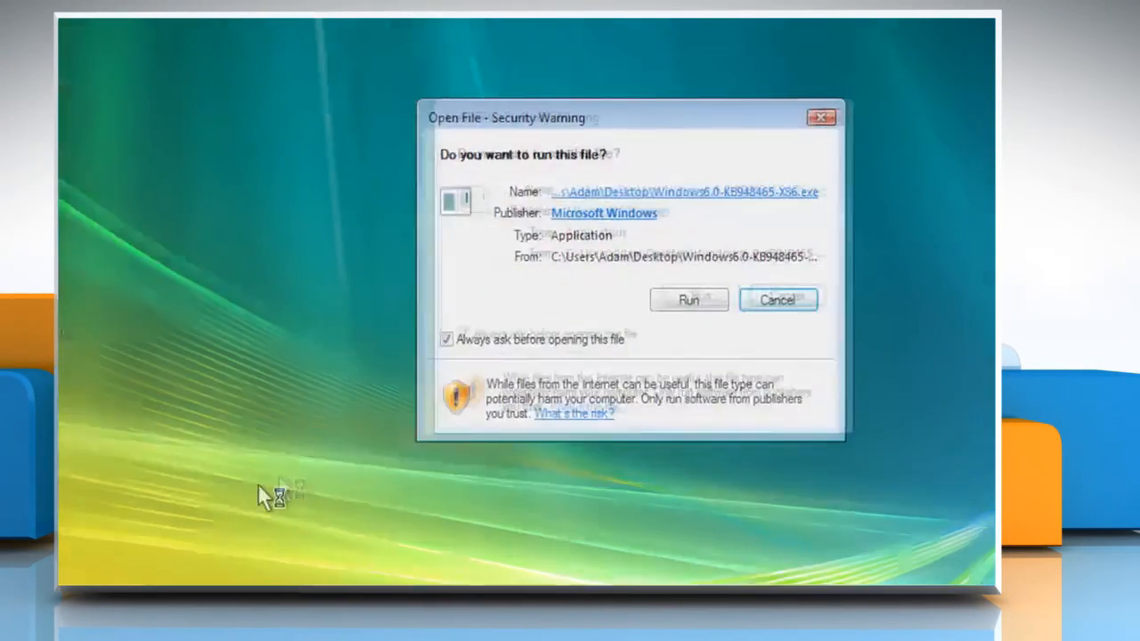
- Run the Service Pack 2 installer past the license page and close the 'already installed' screen
left_click(688, 300)
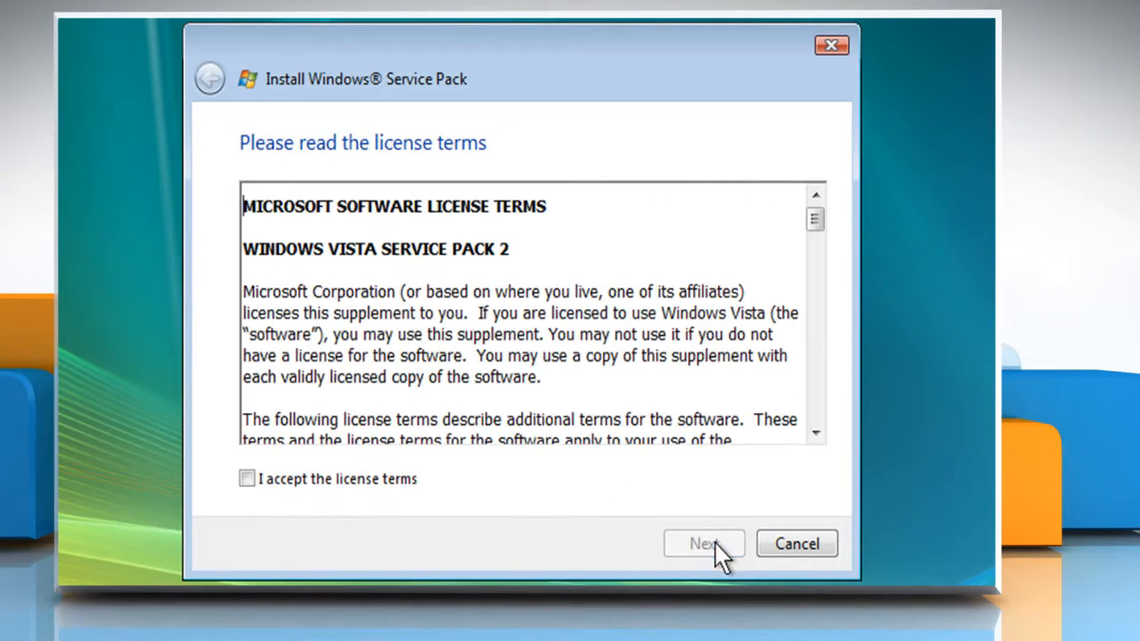
left_click(703, 543)
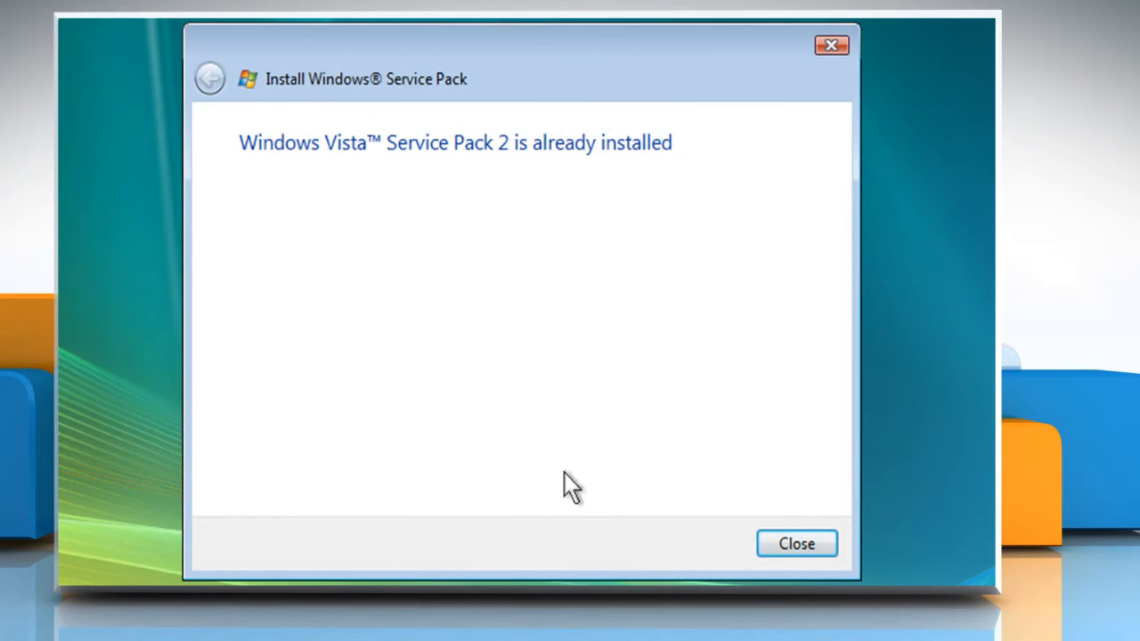
mouse_move(659, 169)
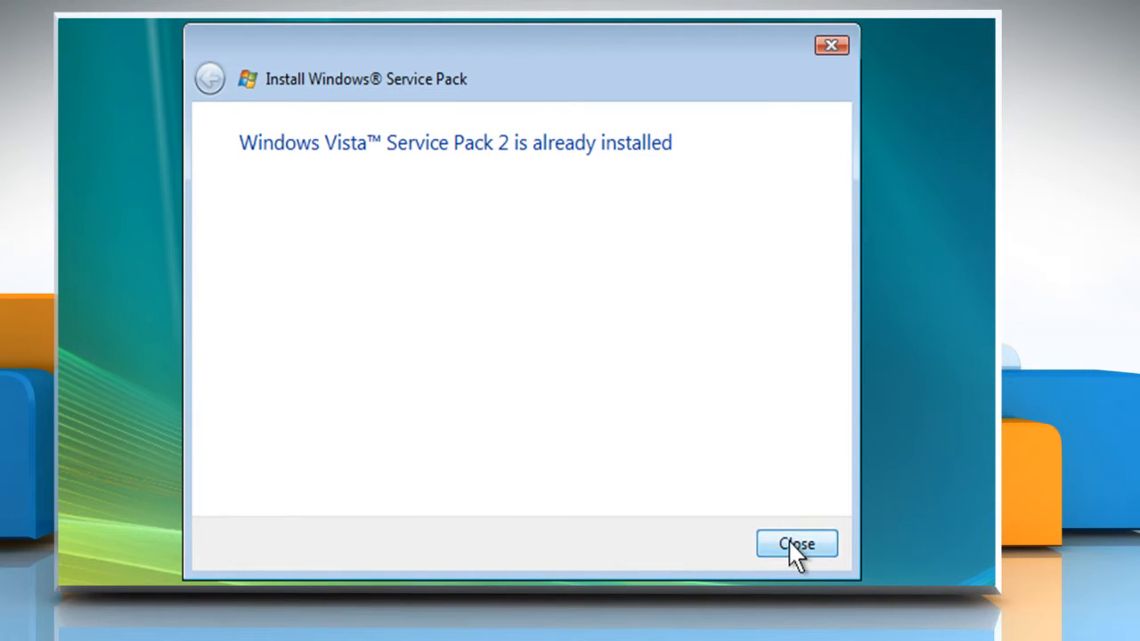
left_click(796, 543)
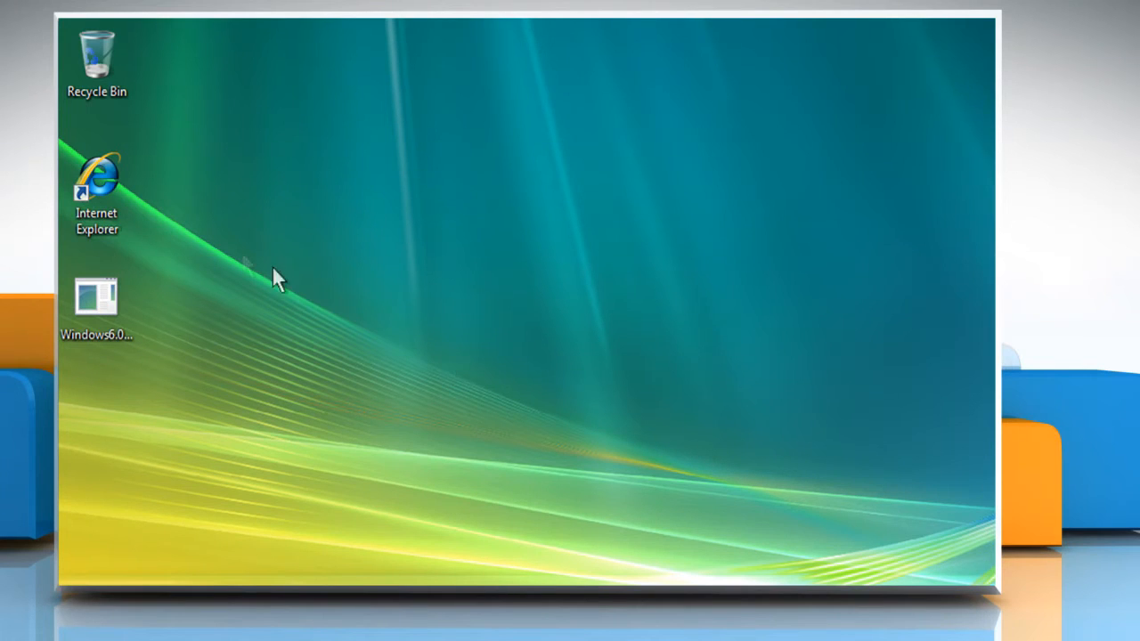
- Open the support.microsoft.com kbhotfix.aspx page for KB941808 (en-us) and accept its terms
double_click(97, 193)
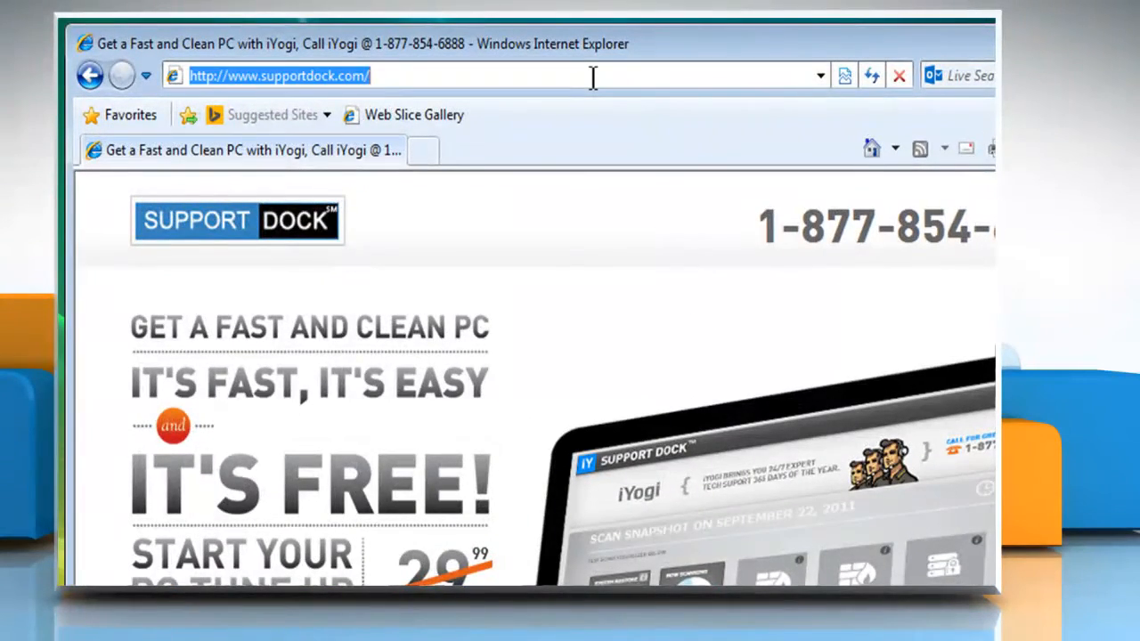
type("http")
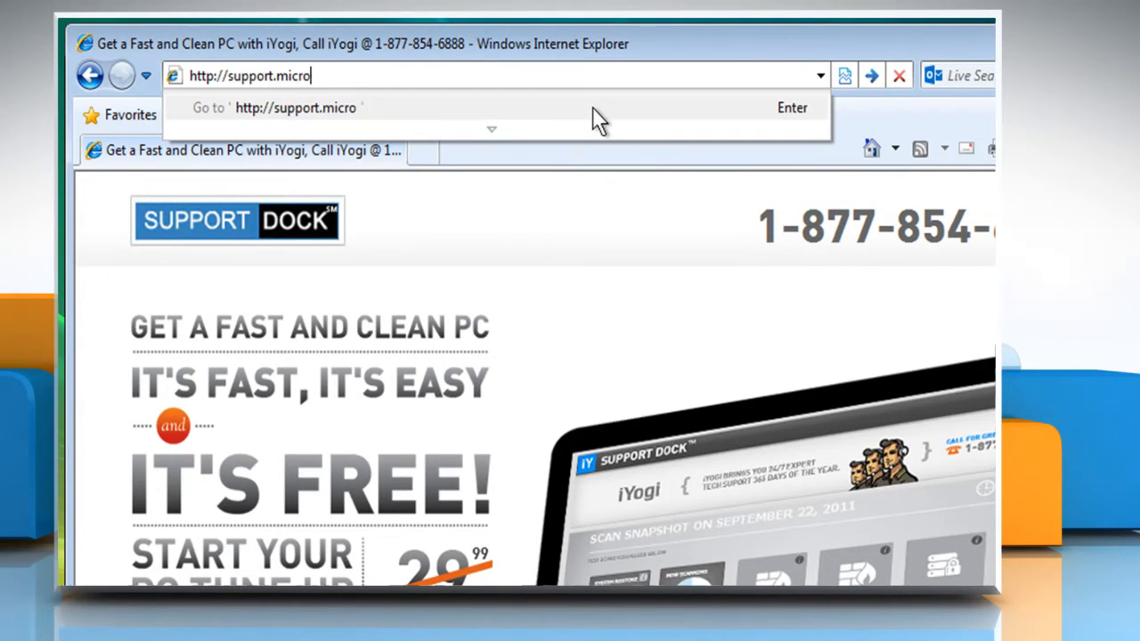
type("soft.com/hotfix")
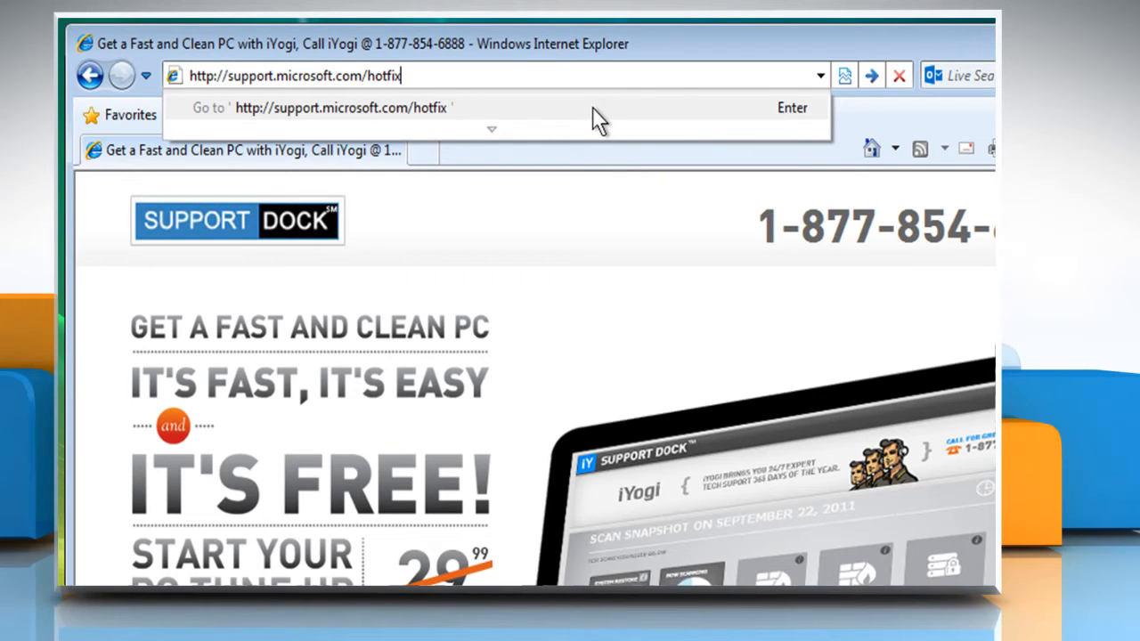
type("kbhotfix")
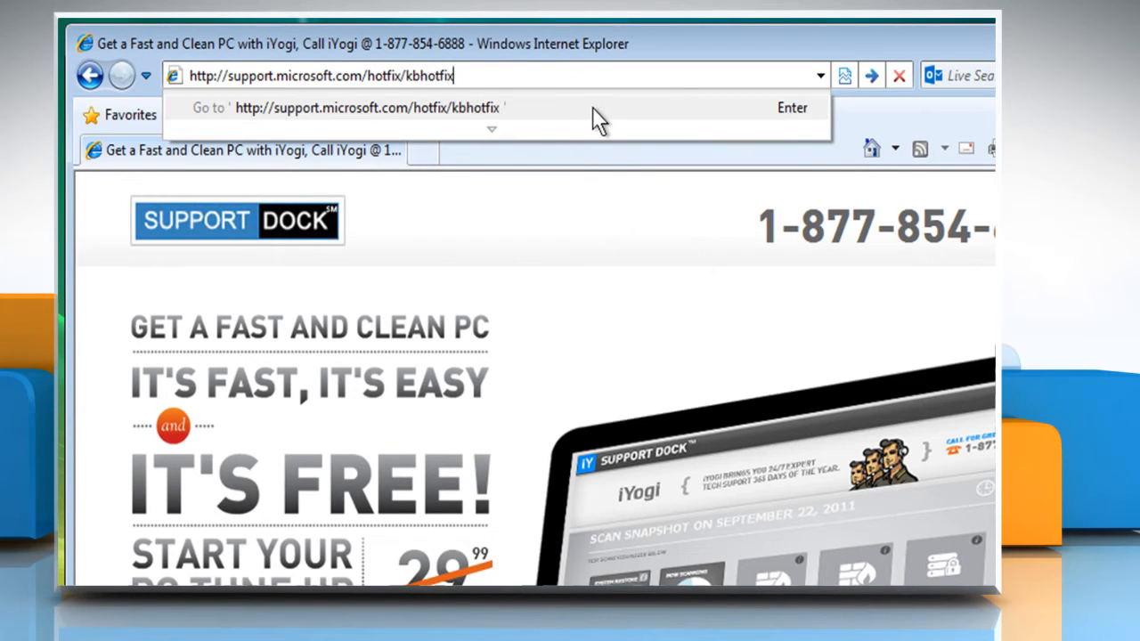
type(".aspx")
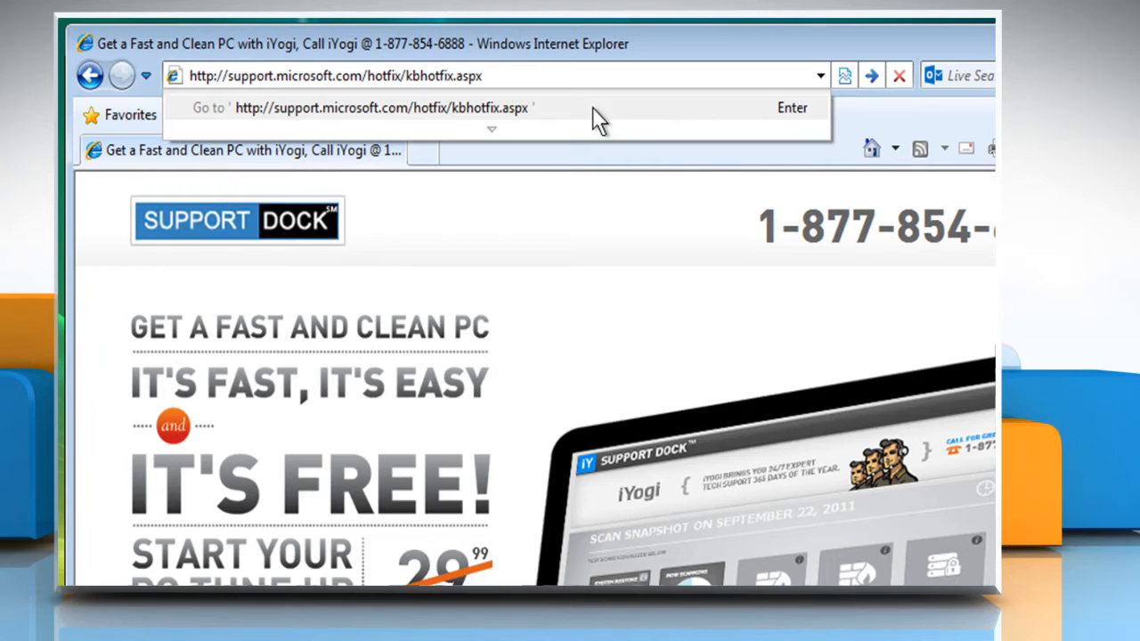
type("?kbn")
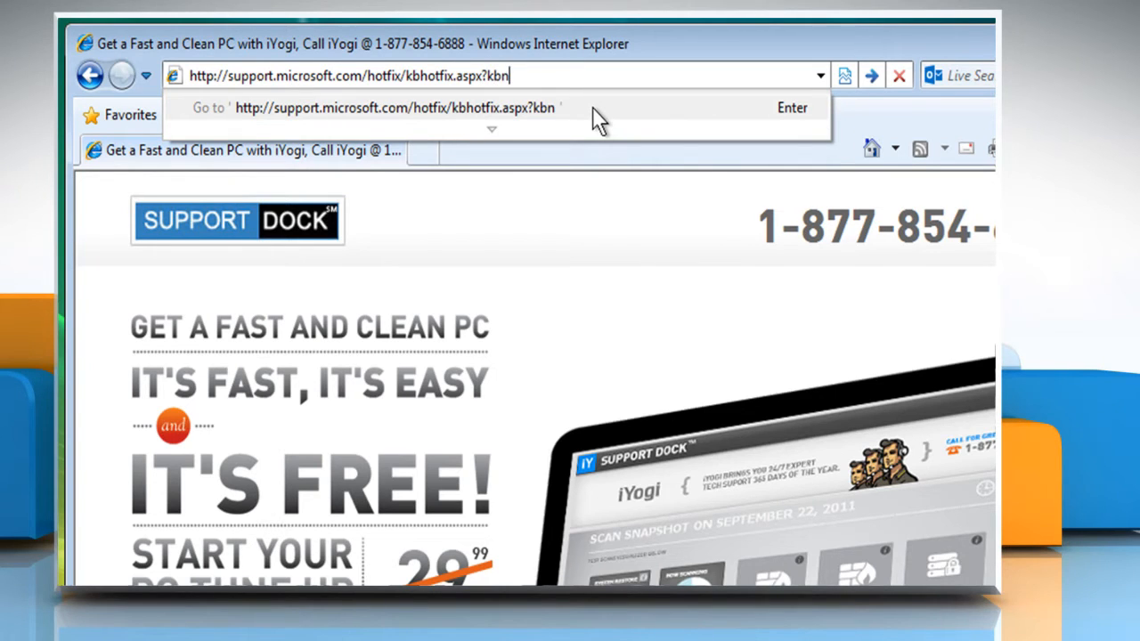
type("um=")
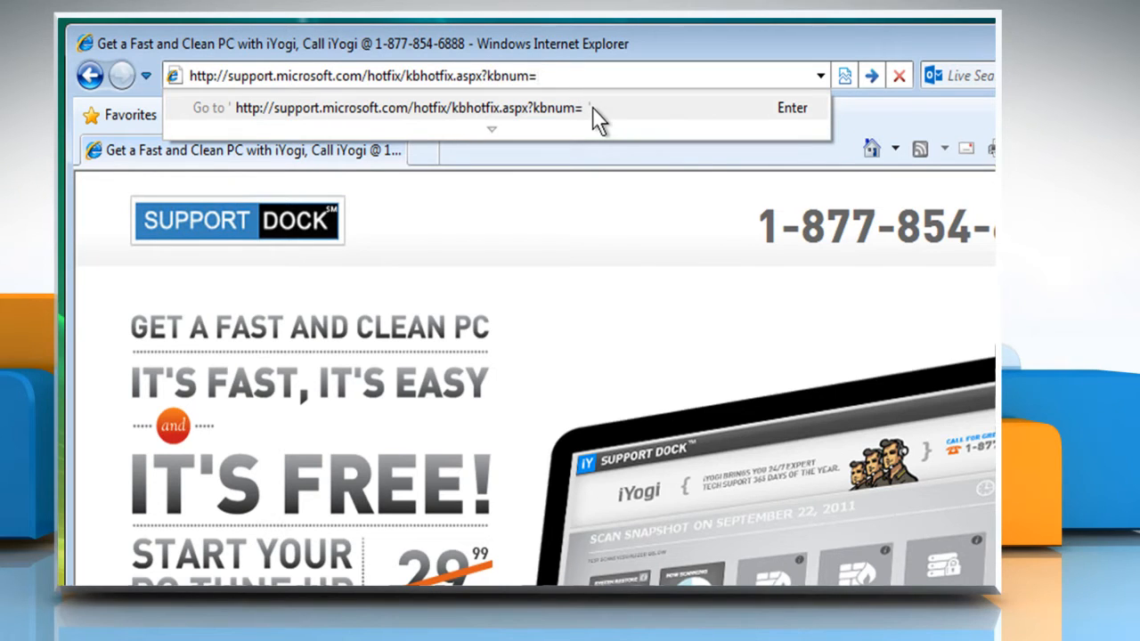
type("938091")
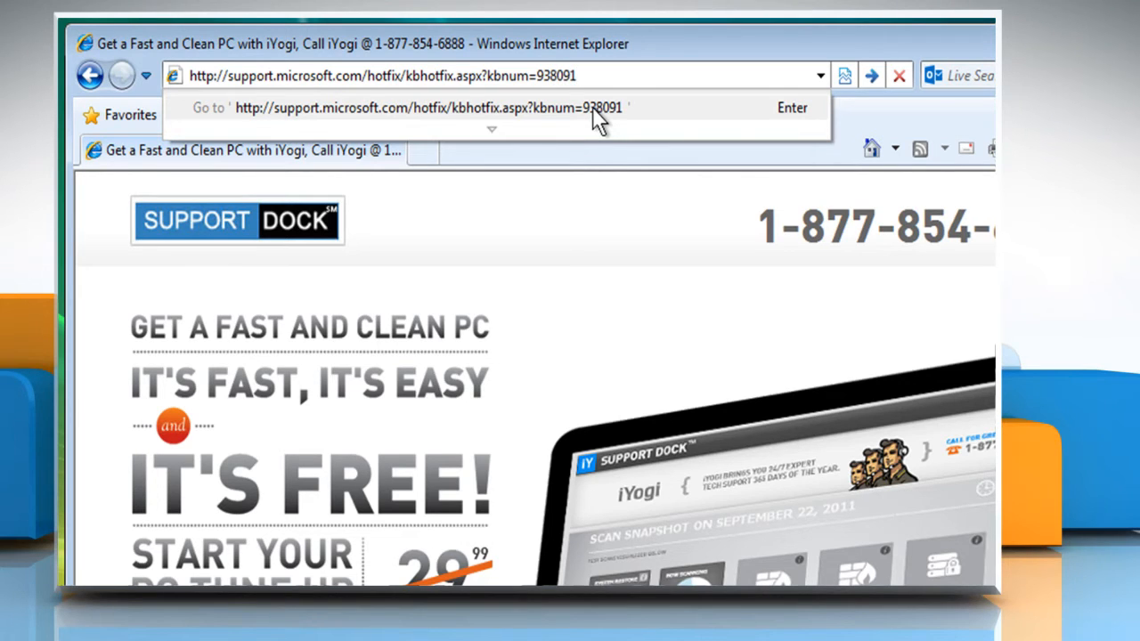
type("&kbl")
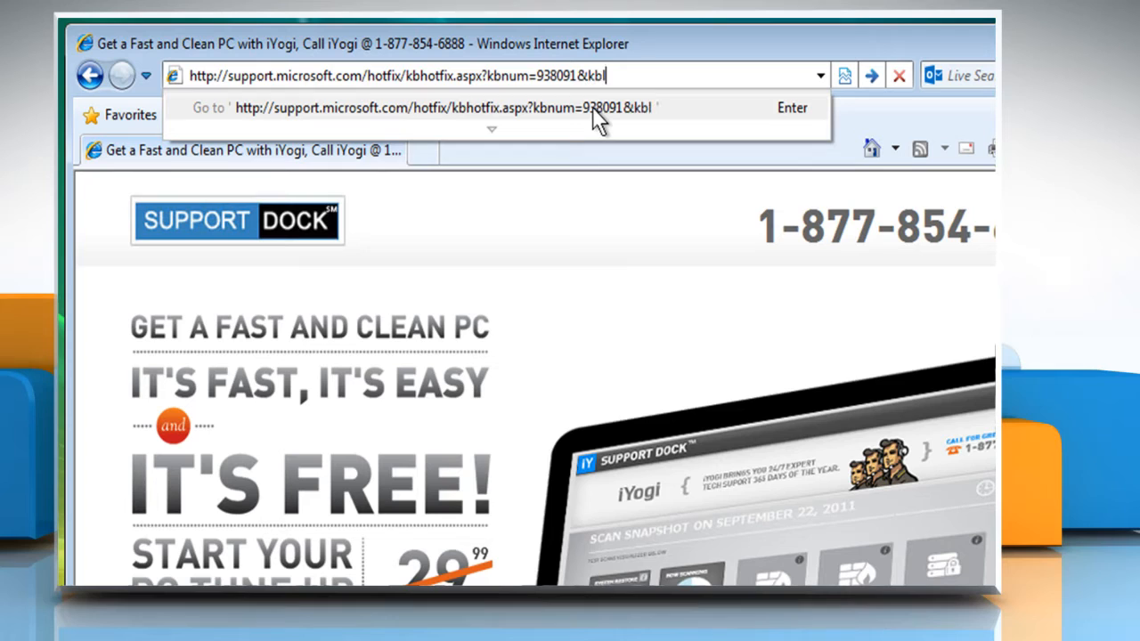
type("n=en-us")
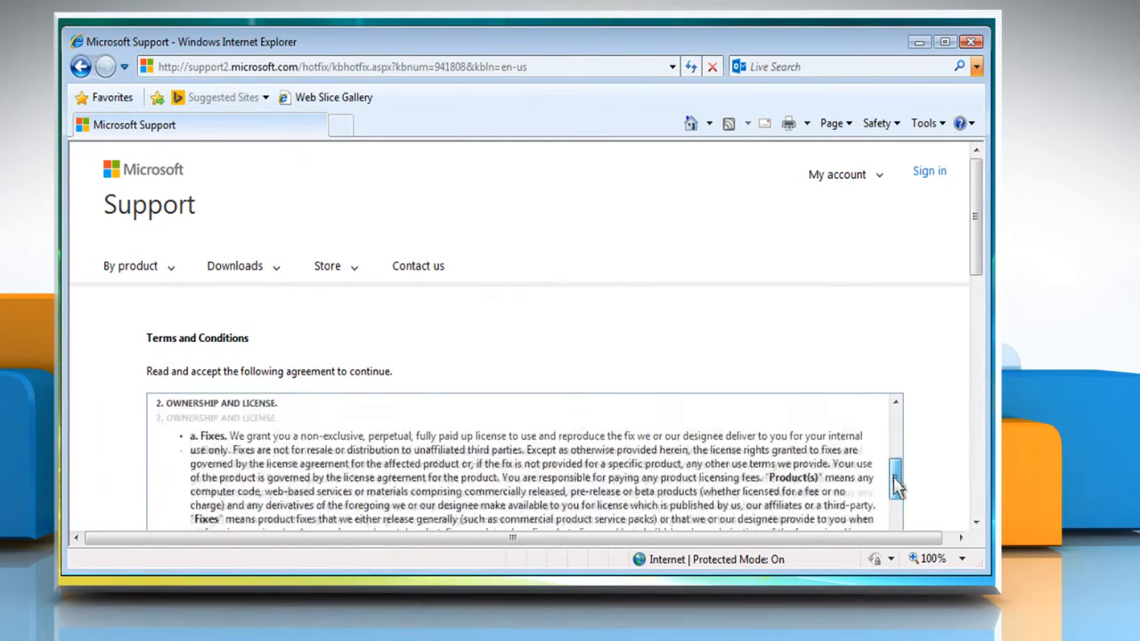
scroll("down", 3)
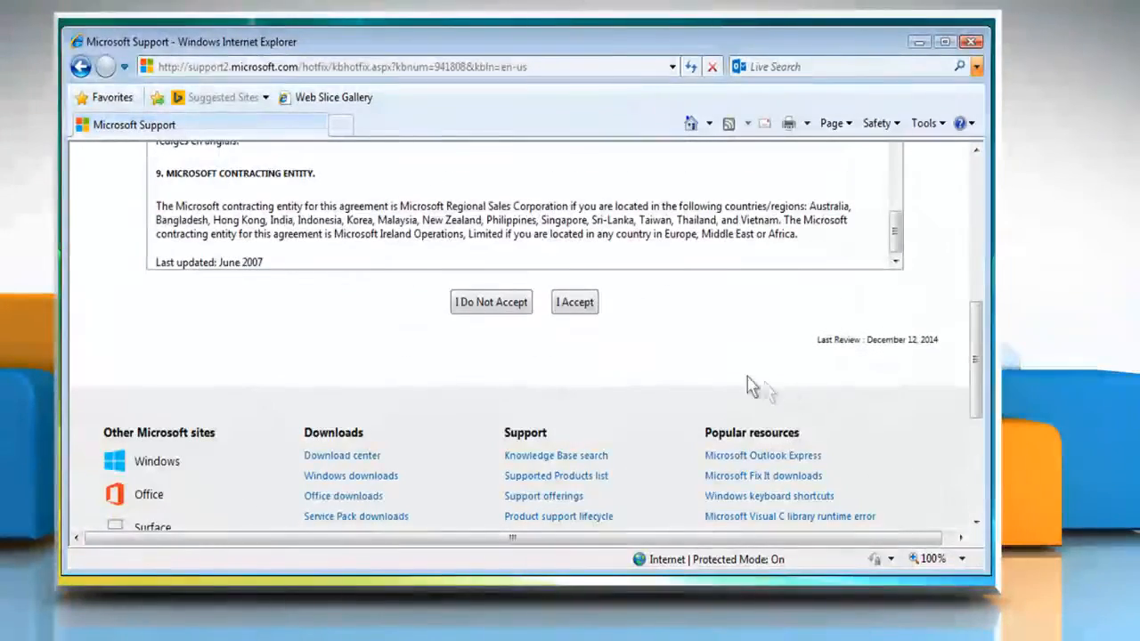
left_click(575, 301)
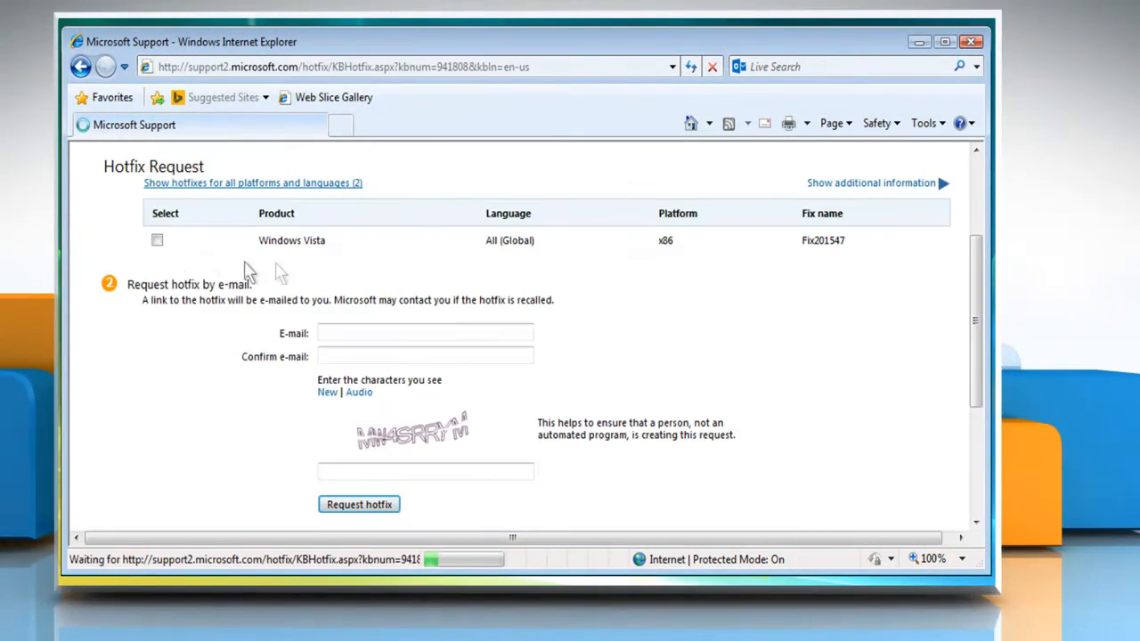
left_click(157, 241)
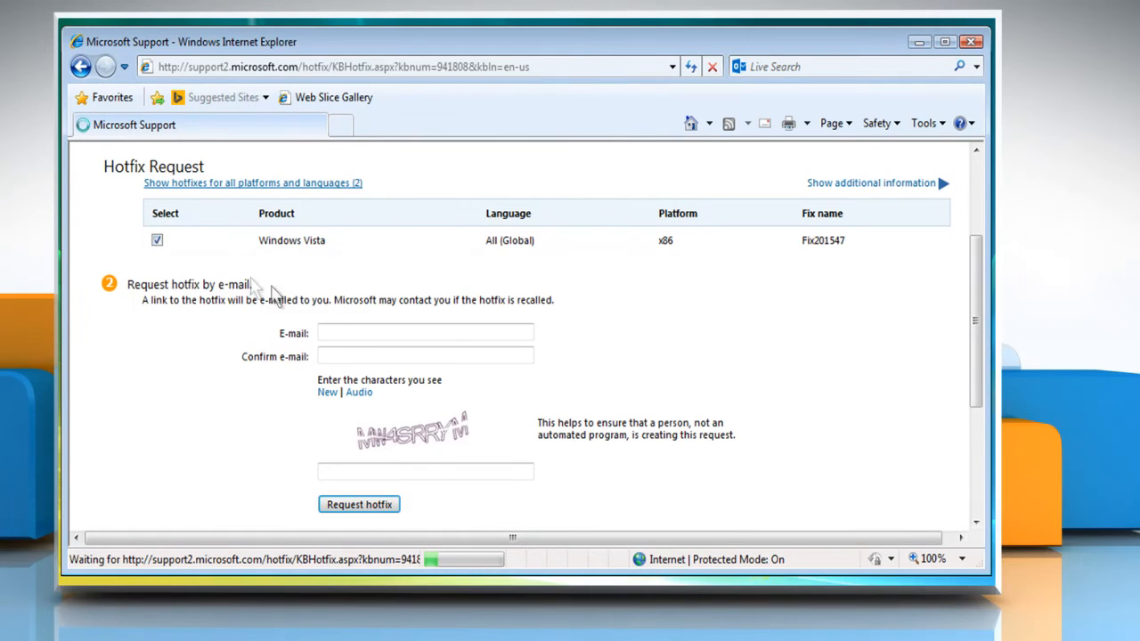
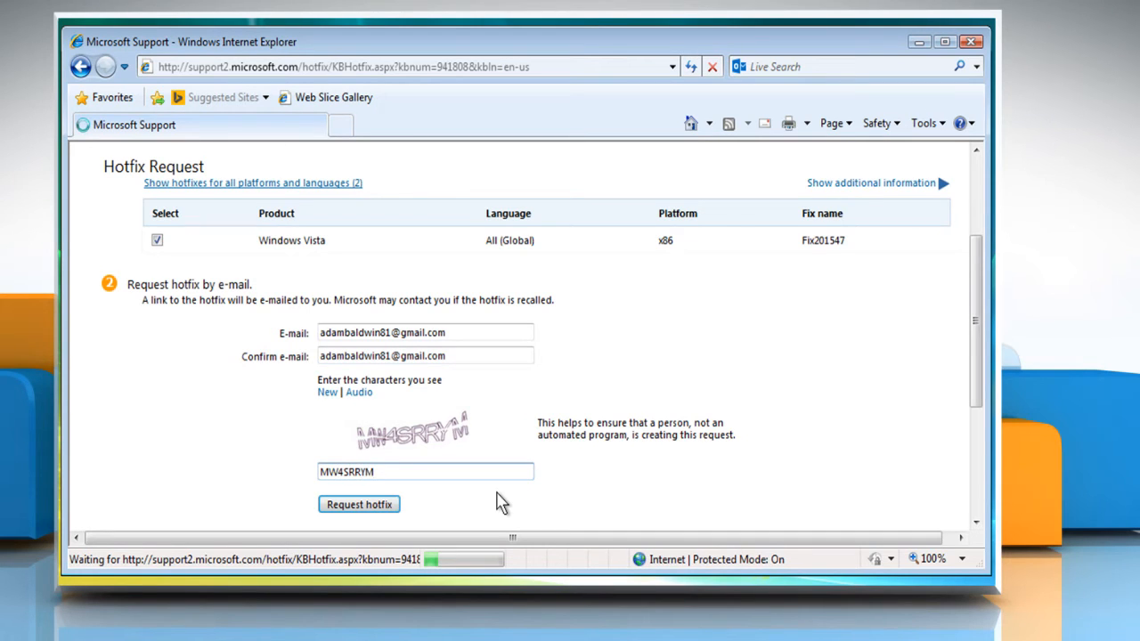
left_click(359, 504)
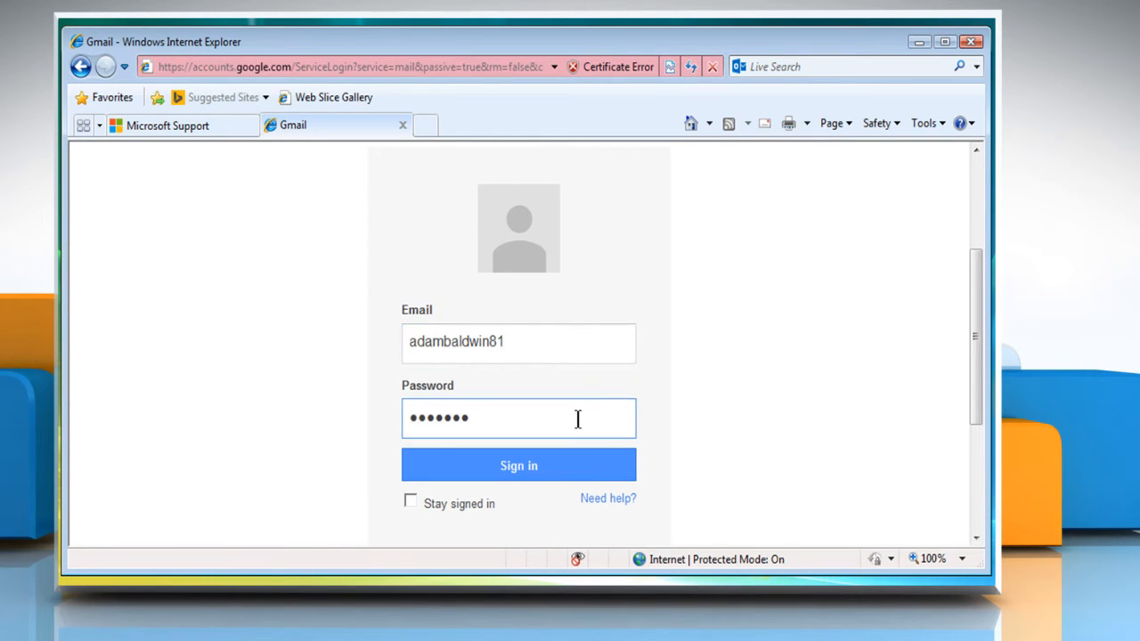
- Sign in to Gmail and scroll through the 'Hotfix download link you requested' email
left_click(518, 465)
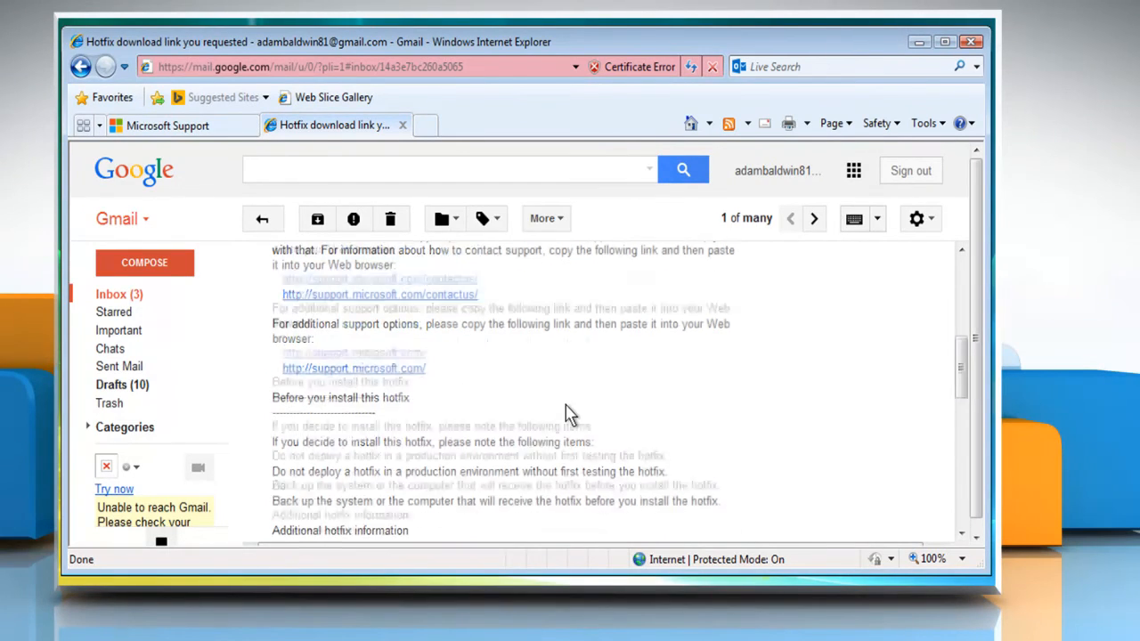
scroll("down", 3)
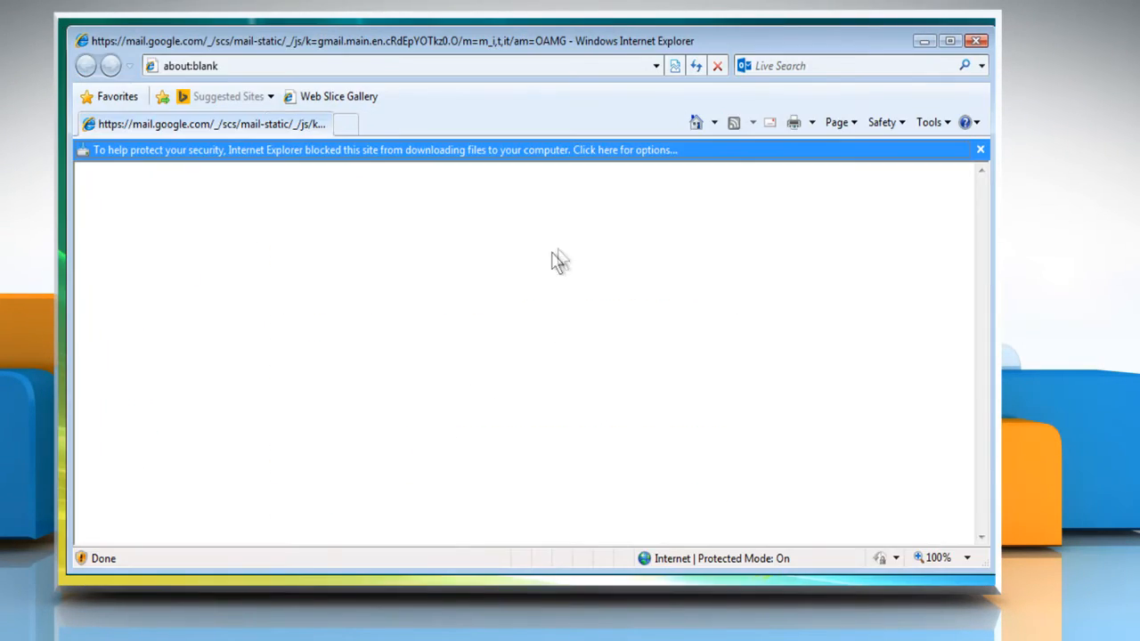
- Allow the blocked download, save the 327226_intl ZIP to the desktop, and close Internet Explorer
left_click(383, 150)
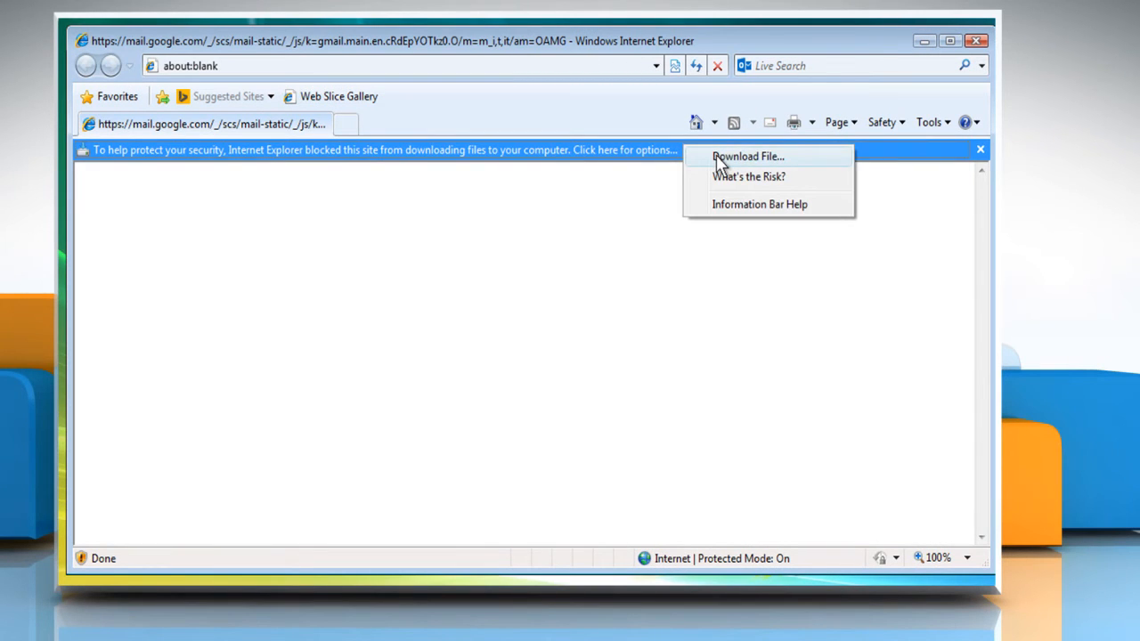
left_click(746, 156)
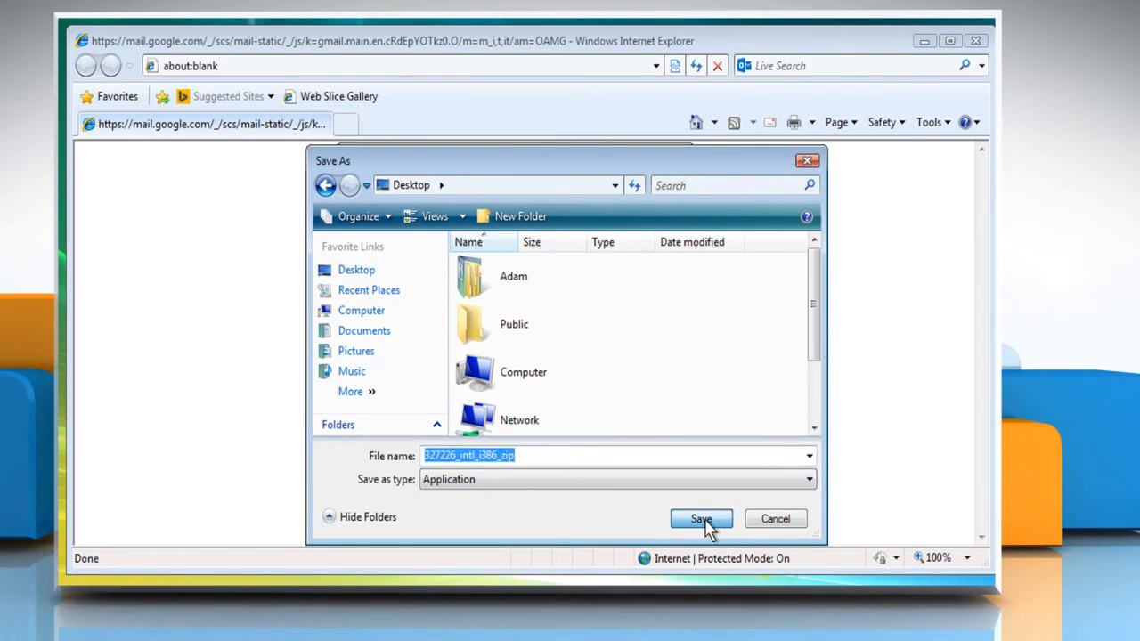
left_click(700, 519)
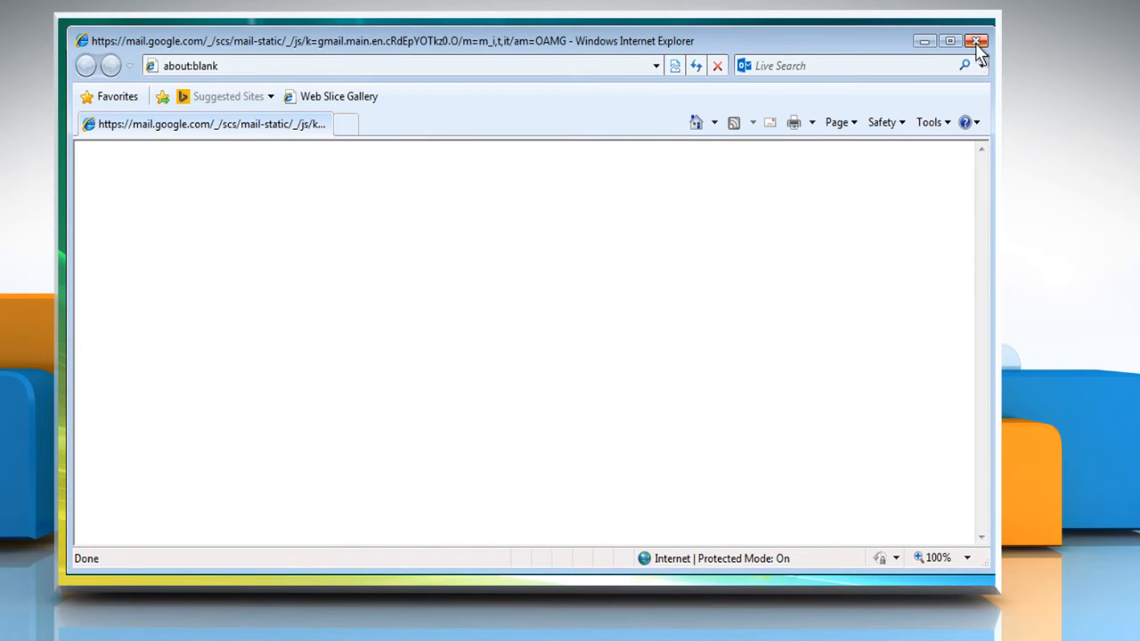
left_click(975, 41)
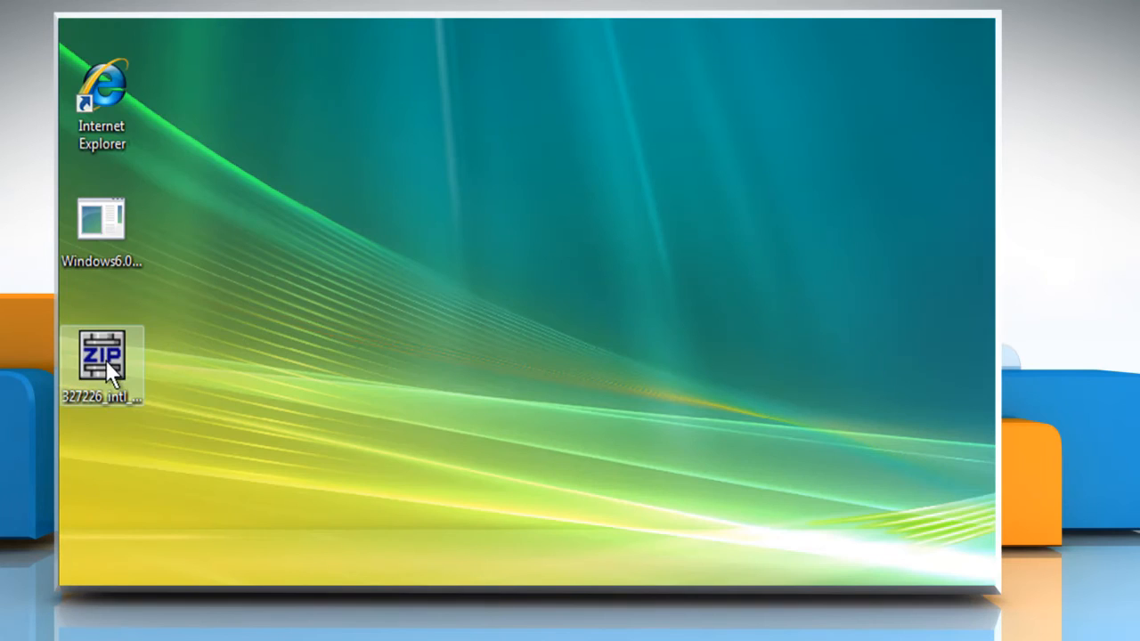
- Run the 327226_intl package and unzip its Windows6.0 hotfix file into the Desktop folder
double_click(102, 356)
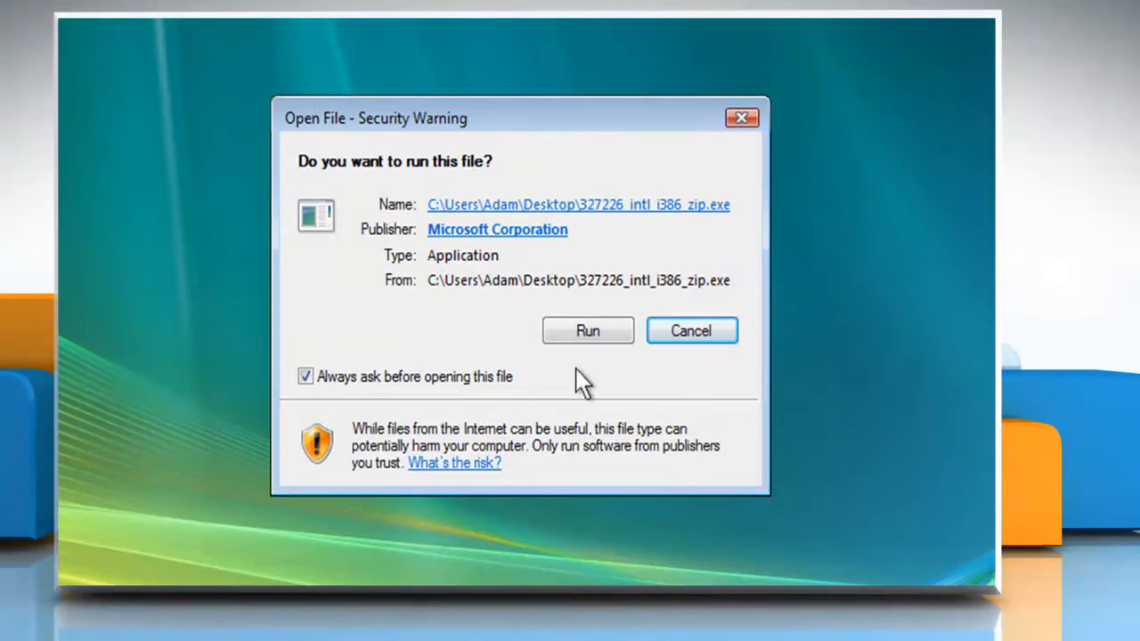
left_click(586, 330)
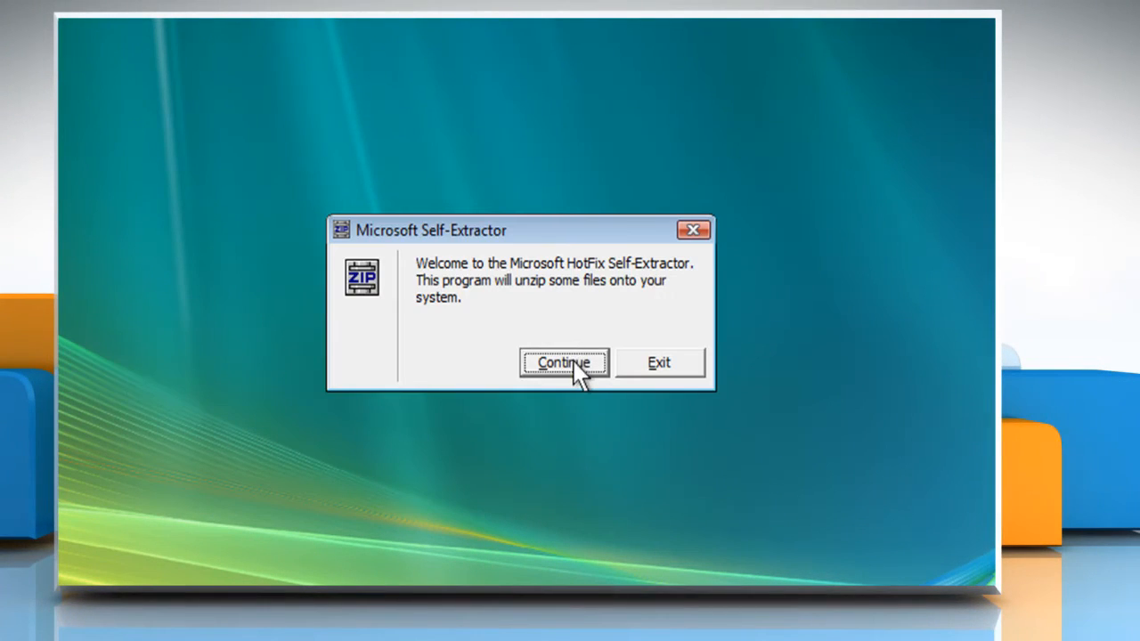
left_click(563, 362)
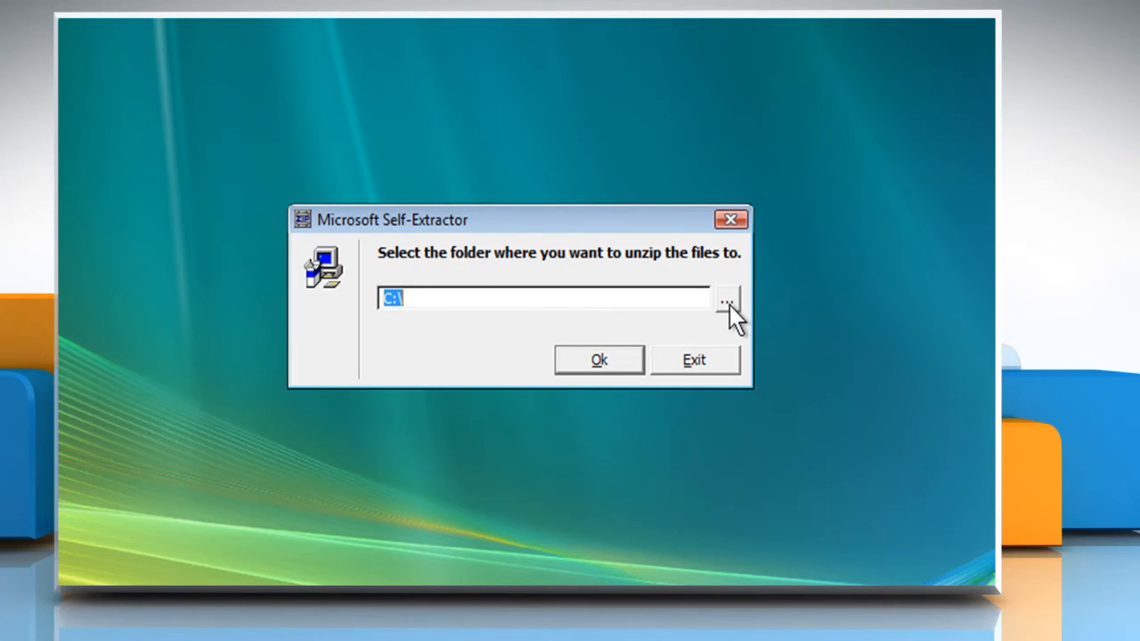
left_click(727, 298)
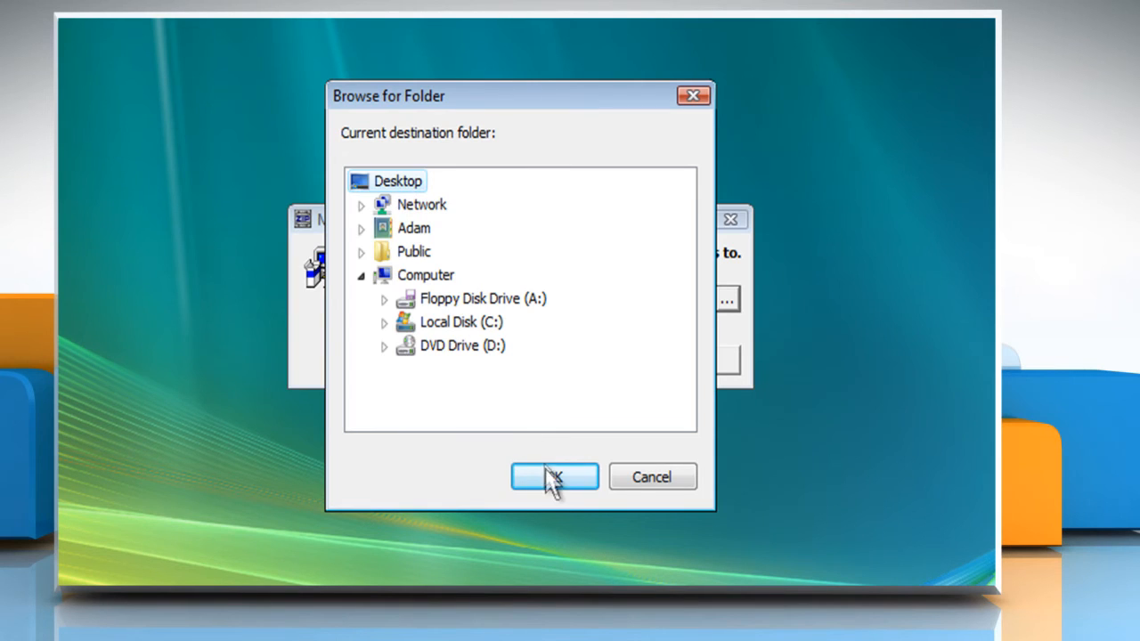
left_click(554, 477)
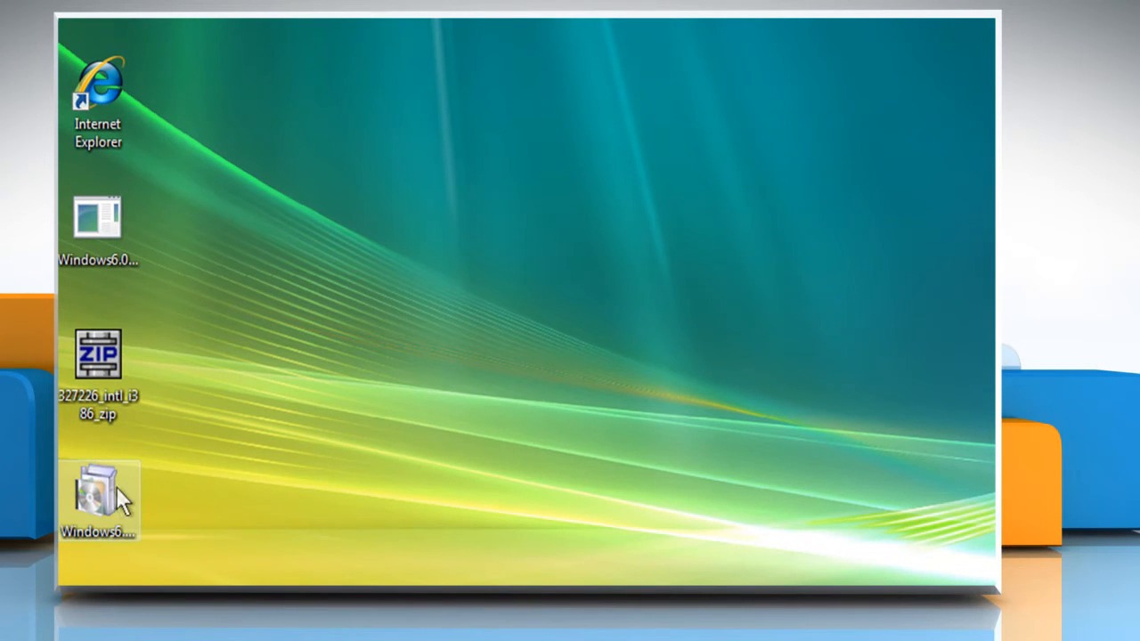
- Run the extracted Windows6.0 .msu, approve User Account Control, and dismiss the 'does not apply' notice
double_click(98, 499)
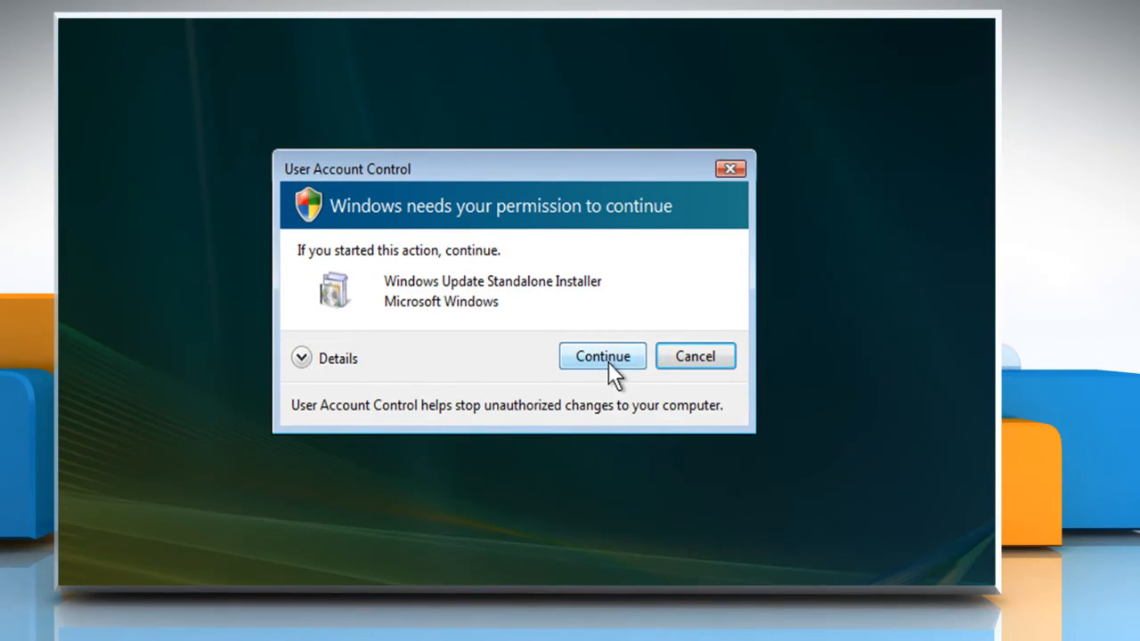
left_click(602, 355)
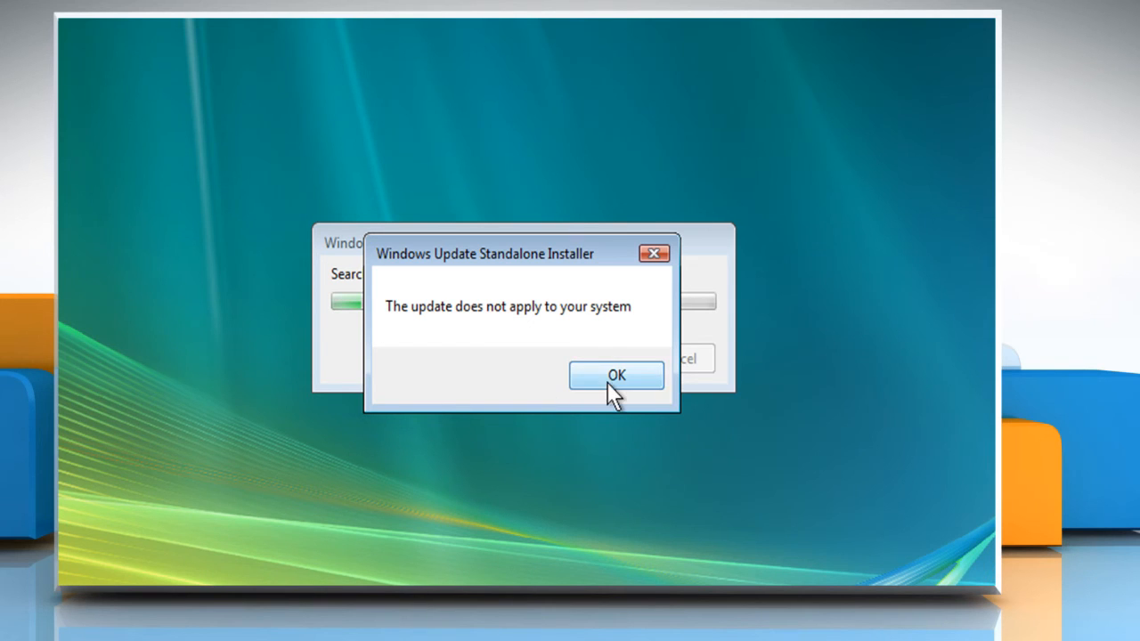
left_click(616, 375)
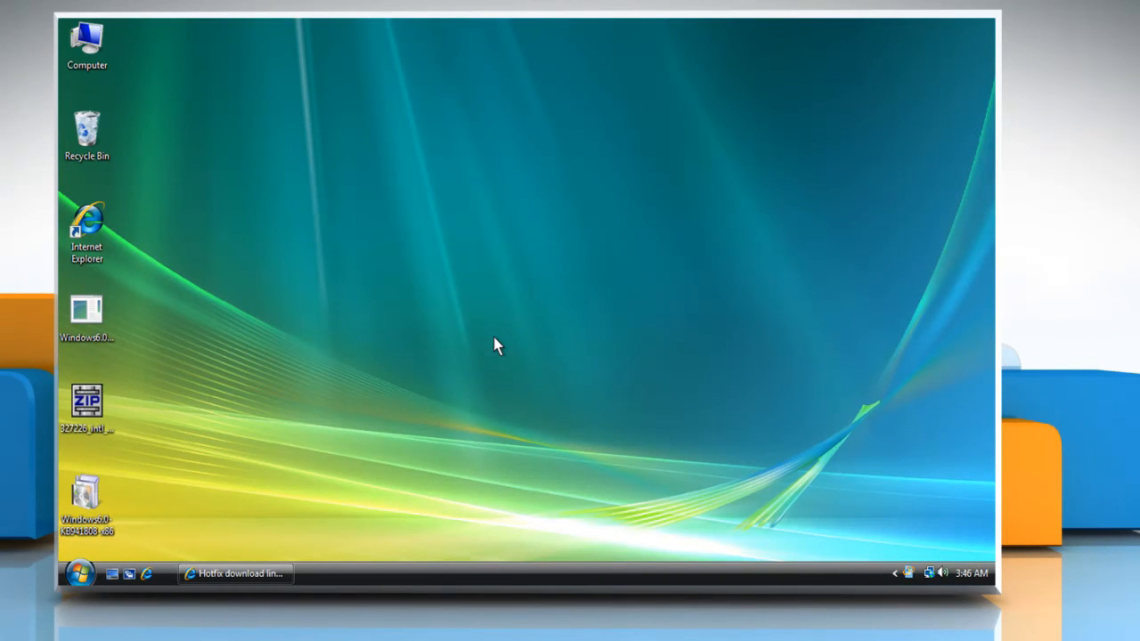